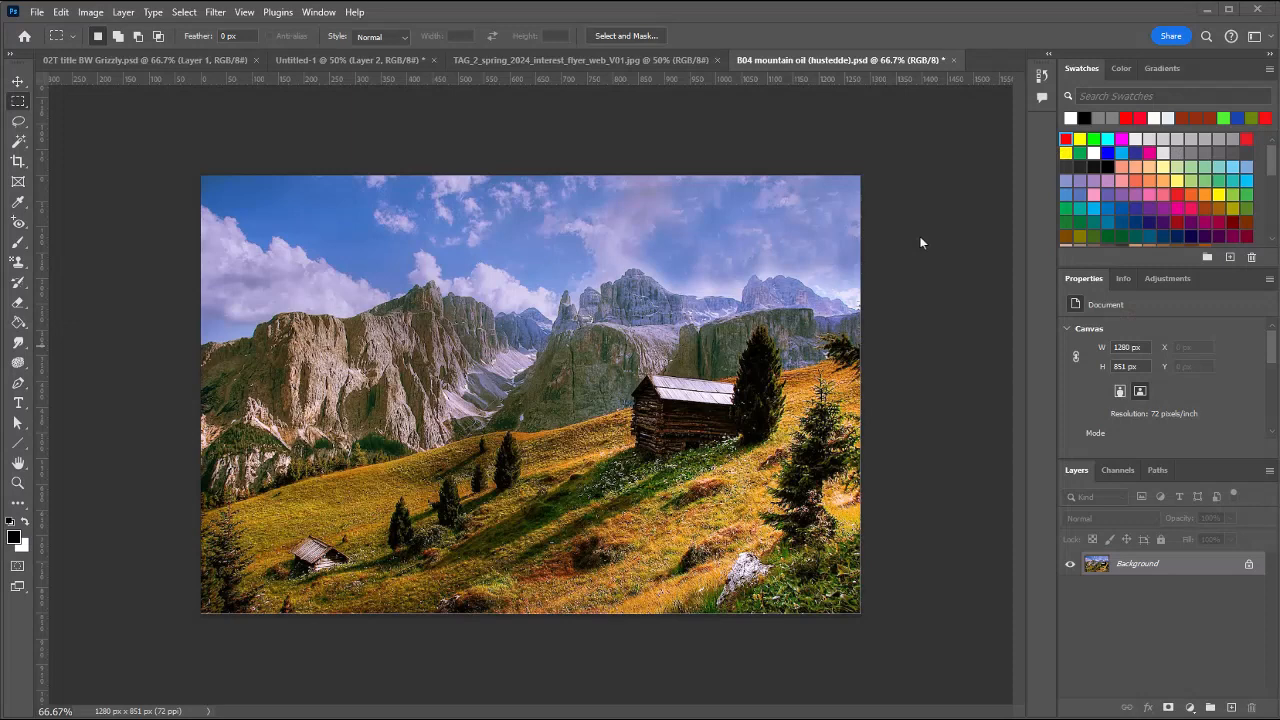
pyautogui.moveTo(943, 353)
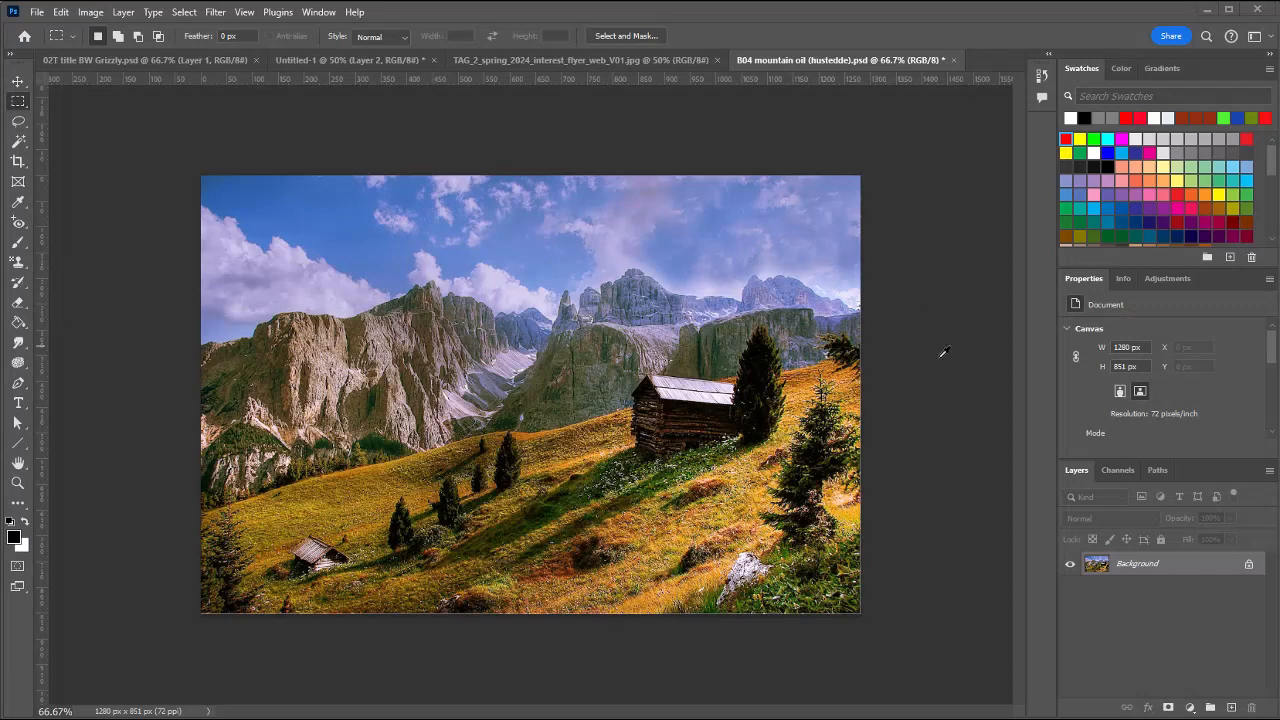
pyautogui.moveTo(1193, 573)
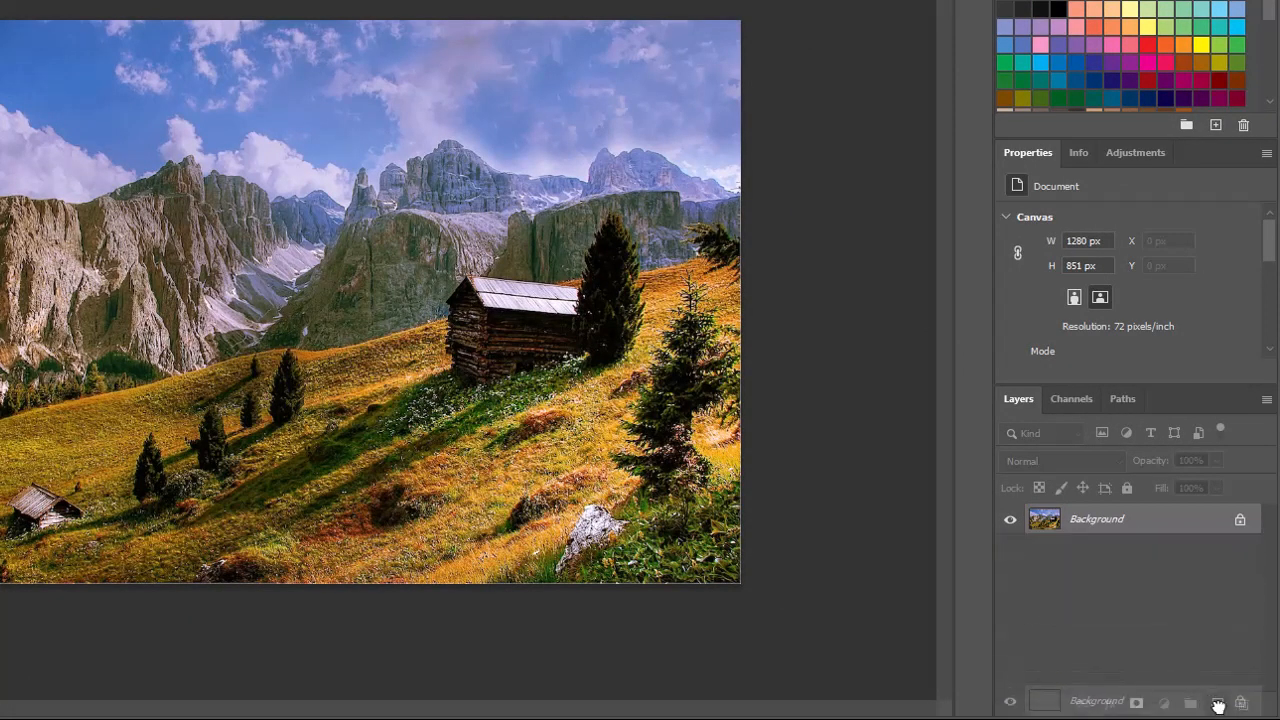
# Duplicate the Background layer and rename the copy 'Oil Painting'
pyautogui.click(1217, 701)
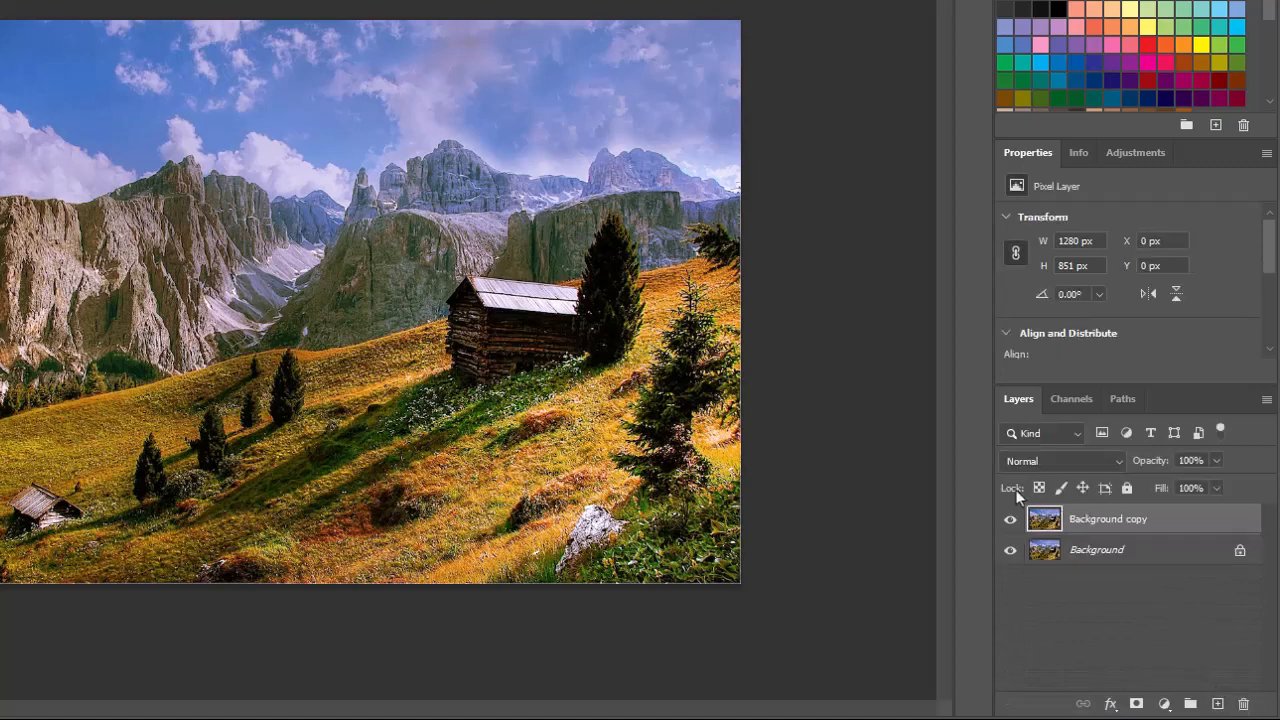
pyautogui.doubleClick(1107, 518)
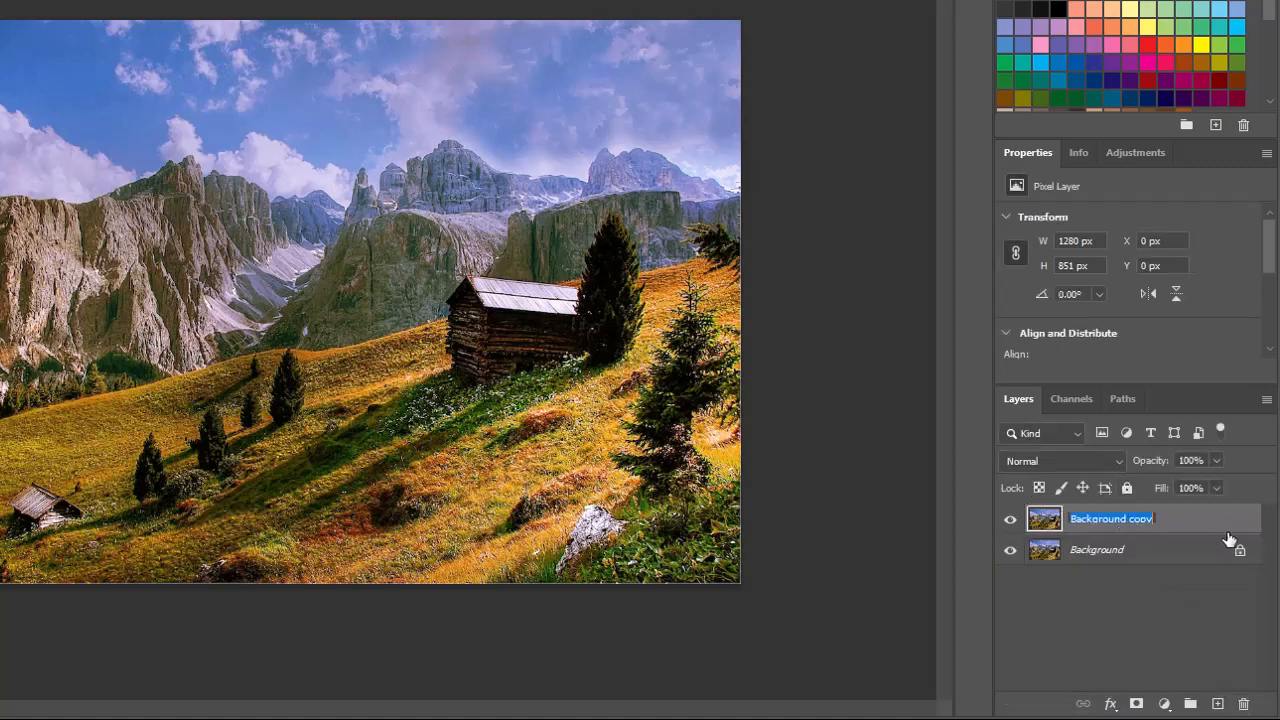
pyautogui.moveTo(1225, 535)
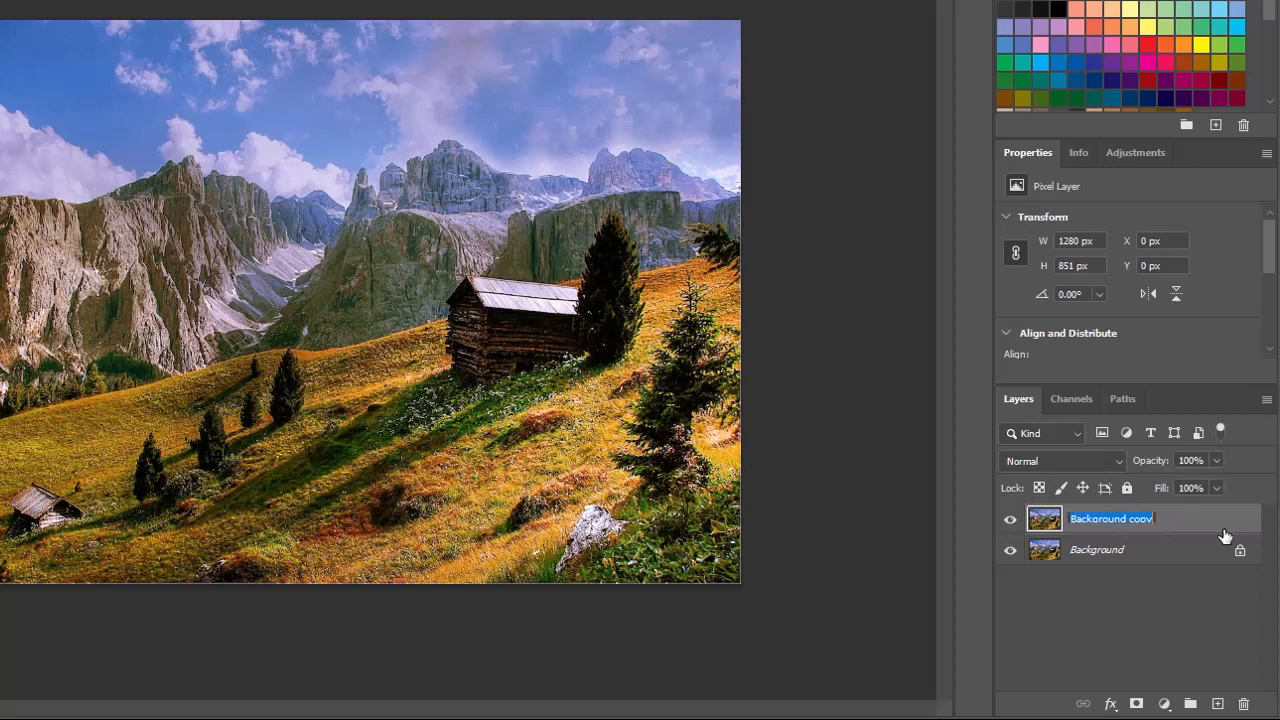
pyautogui.write('Oil Pa')
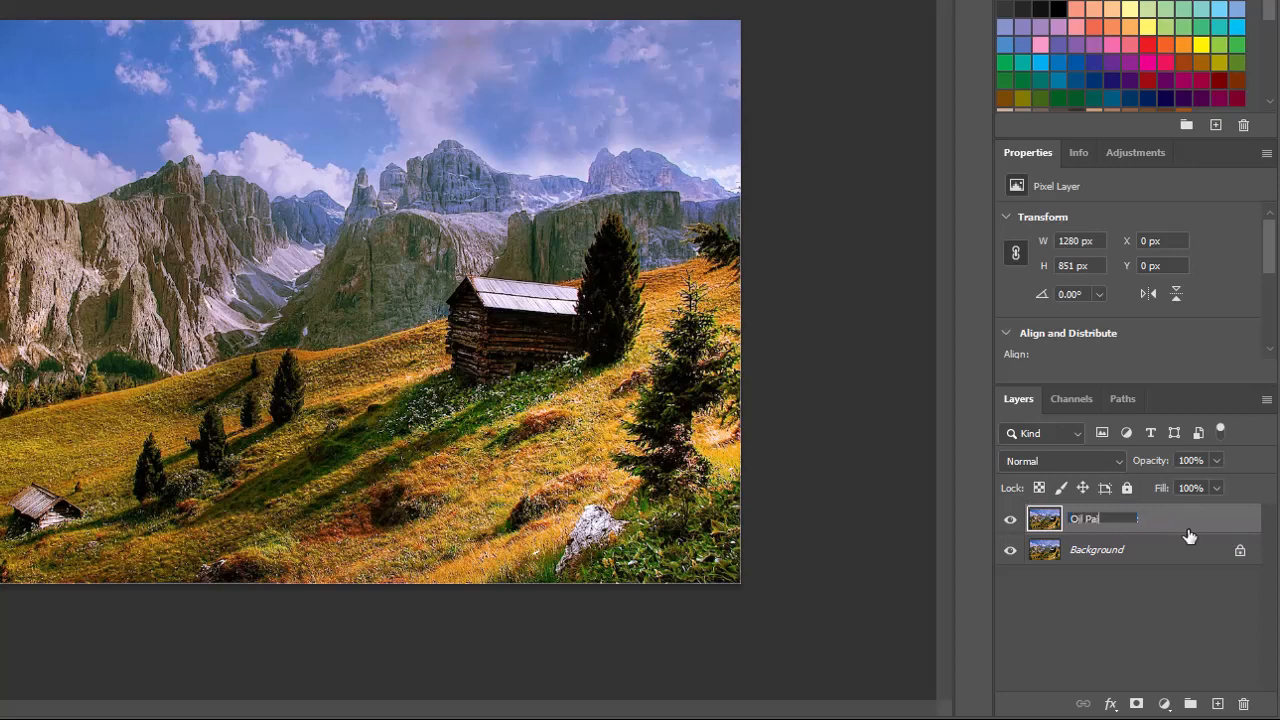
pyautogui.write('nting')
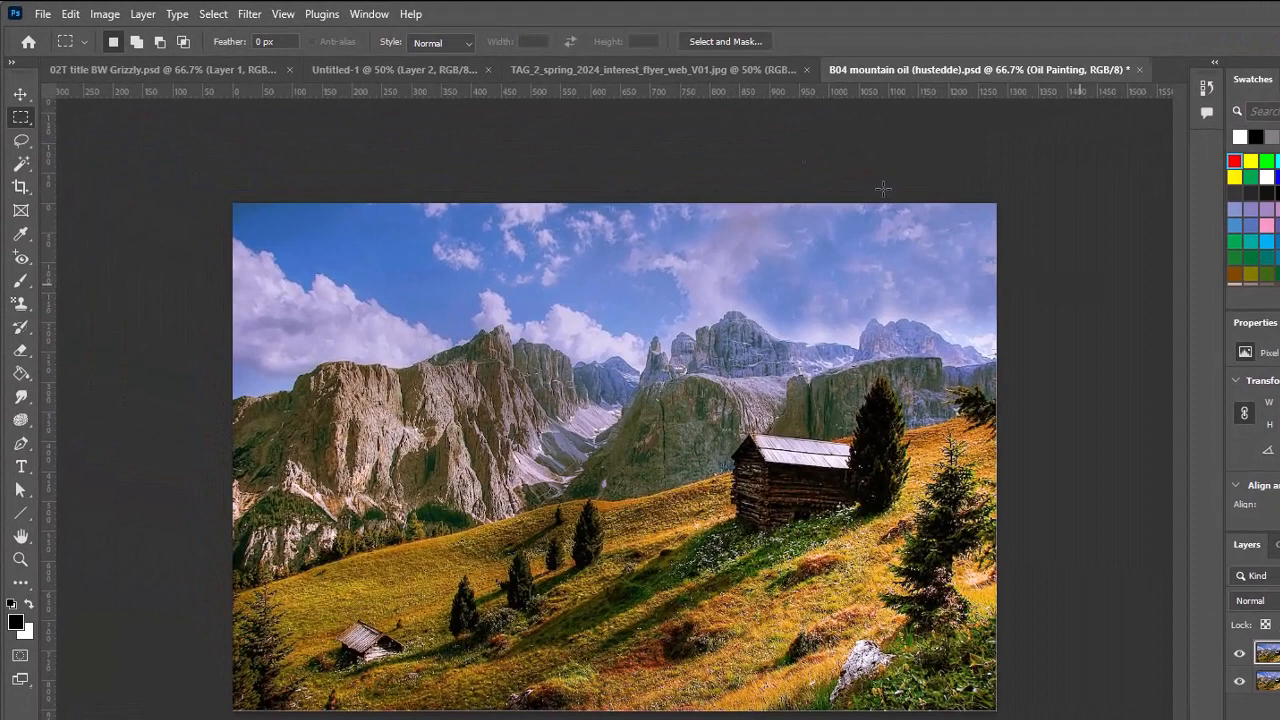
# Apply a Vibrance adjustment with Vibrance -20 and Saturation -3 to the Oil Painting layer
pyautogui.click(105, 13)
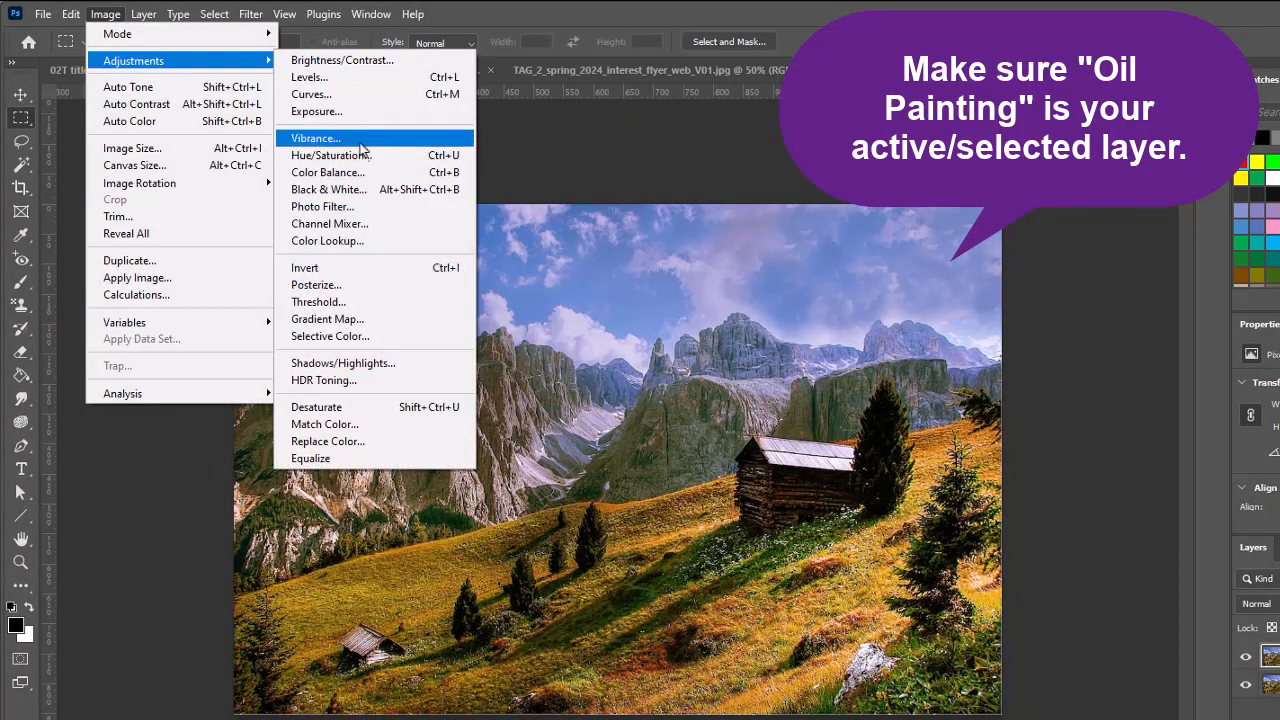
pyautogui.click(315, 138)
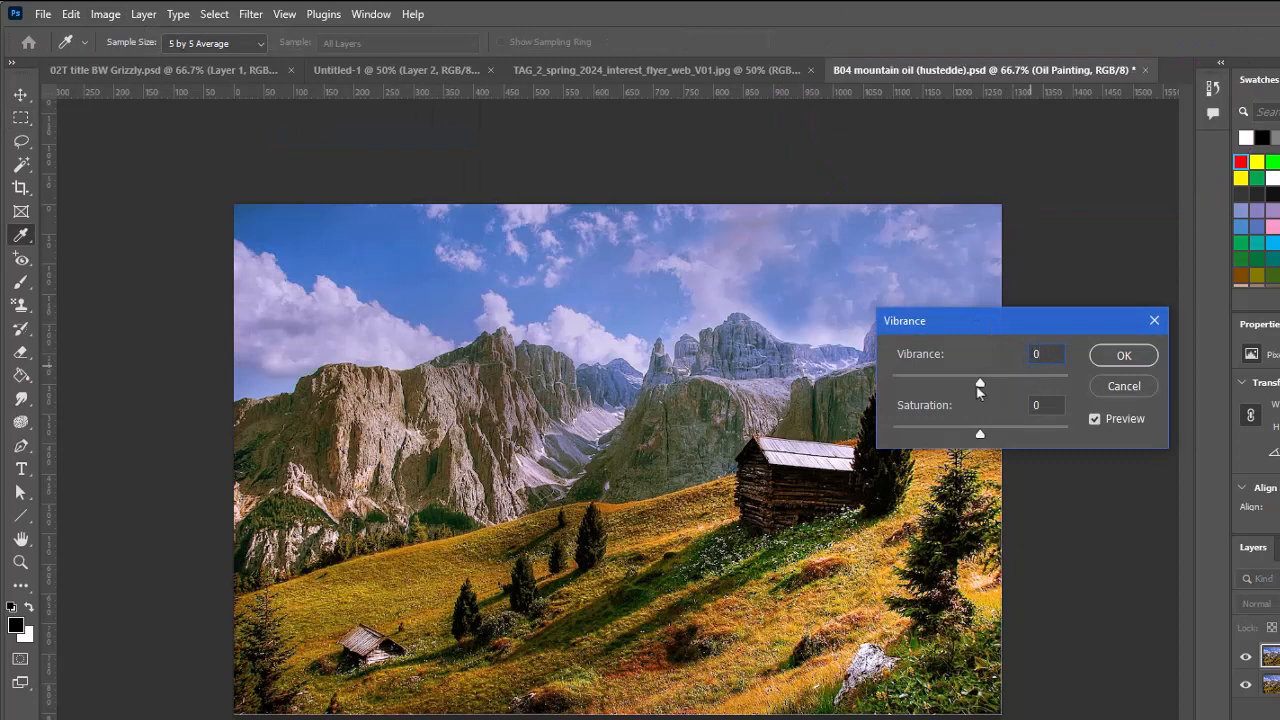
pyautogui.moveTo(979, 384); pyautogui.dragTo(966, 384)
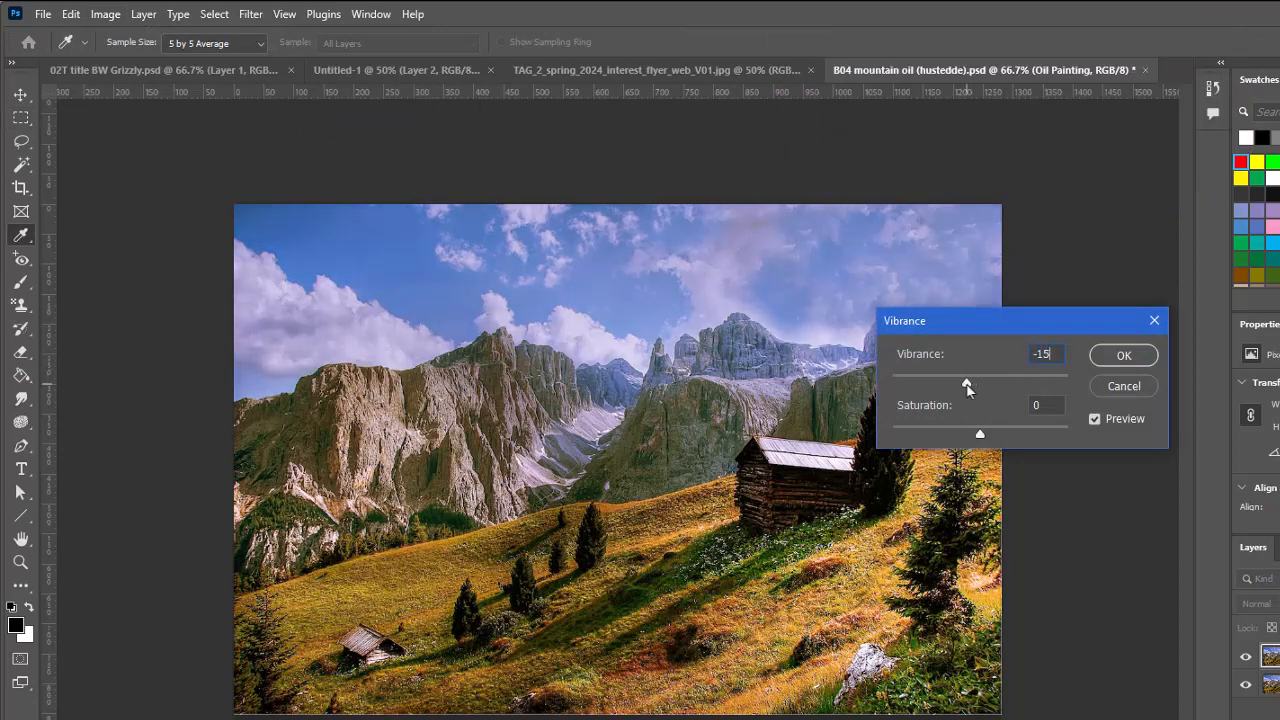
pyautogui.moveTo(966, 385); pyautogui.dragTo(962, 385)
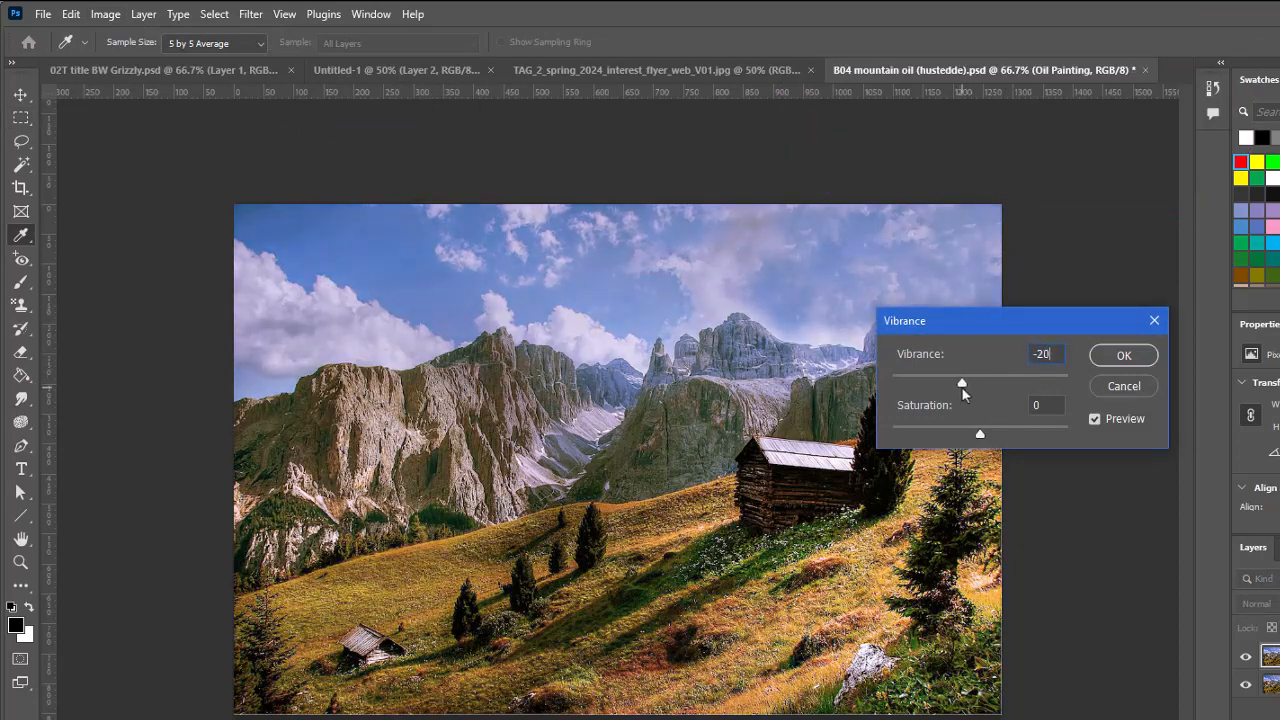
pyautogui.tripleClick(1042, 354)
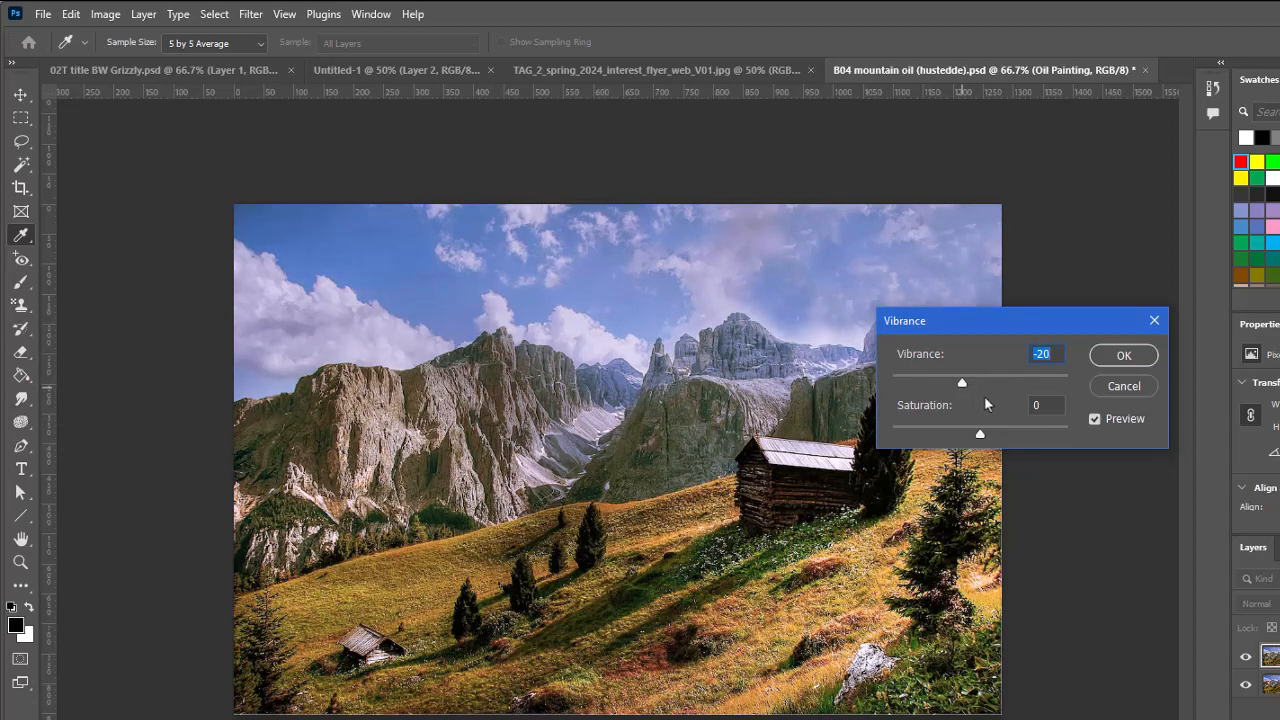
pyautogui.moveTo(980, 438)
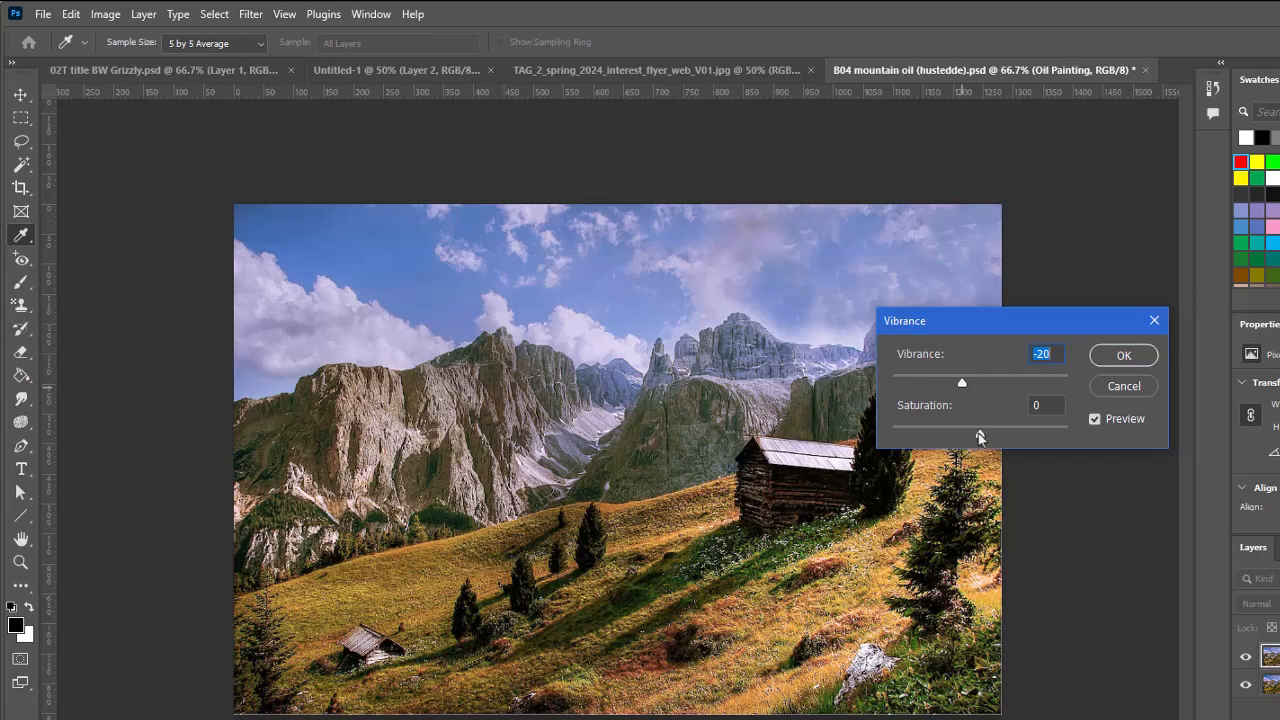
pyautogui.moveTo(978, 437); pyautogui.dragTo(976, 437)
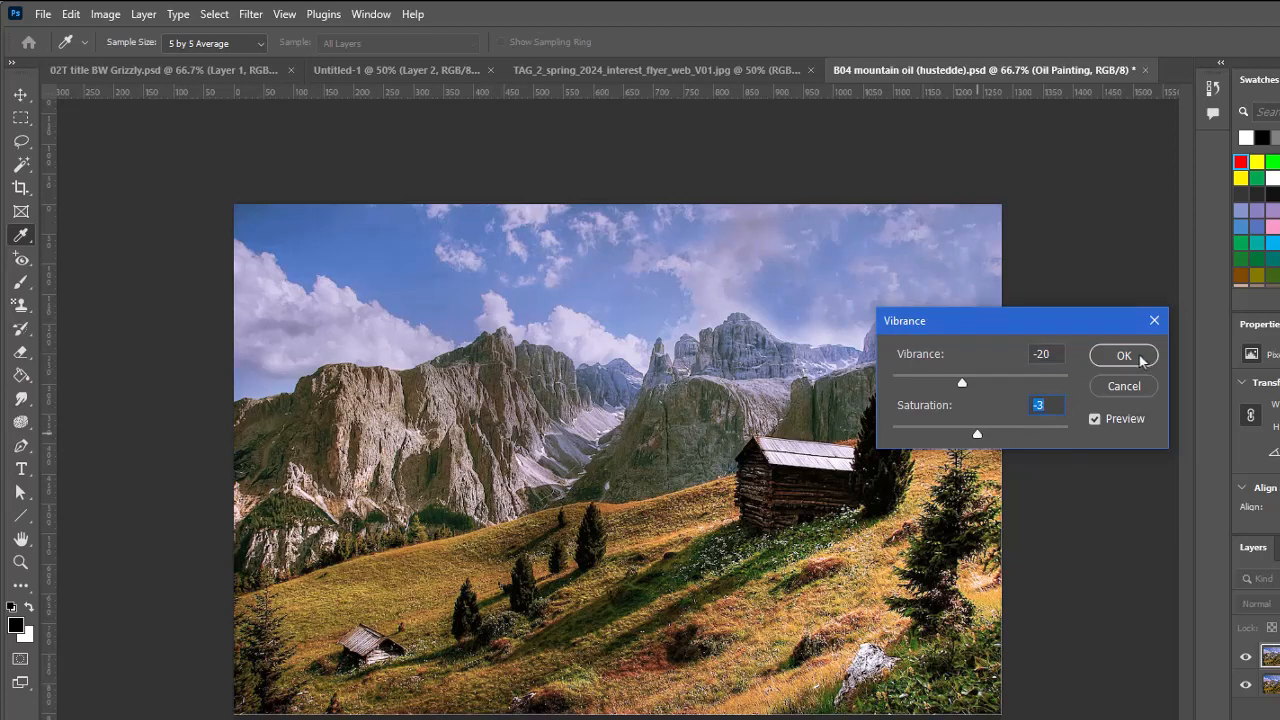
pyautogui.click(1123, 355)
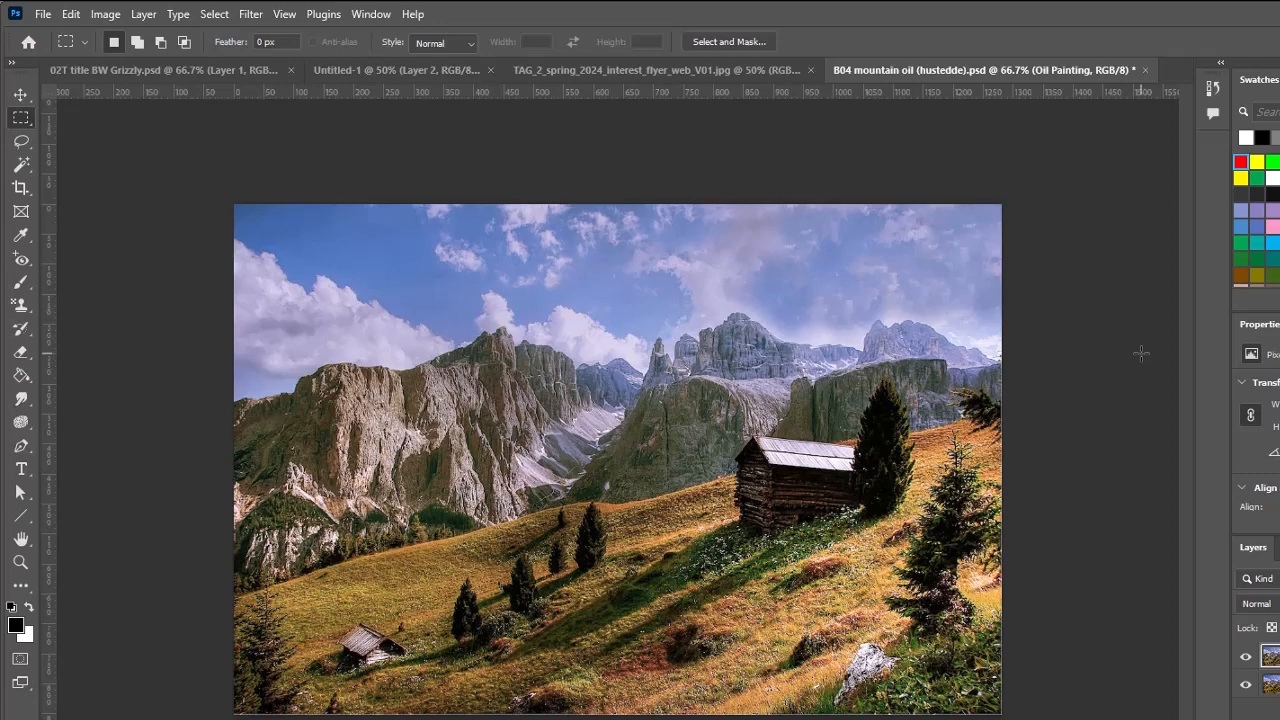
pyautogui.moveTo(1015, 242)
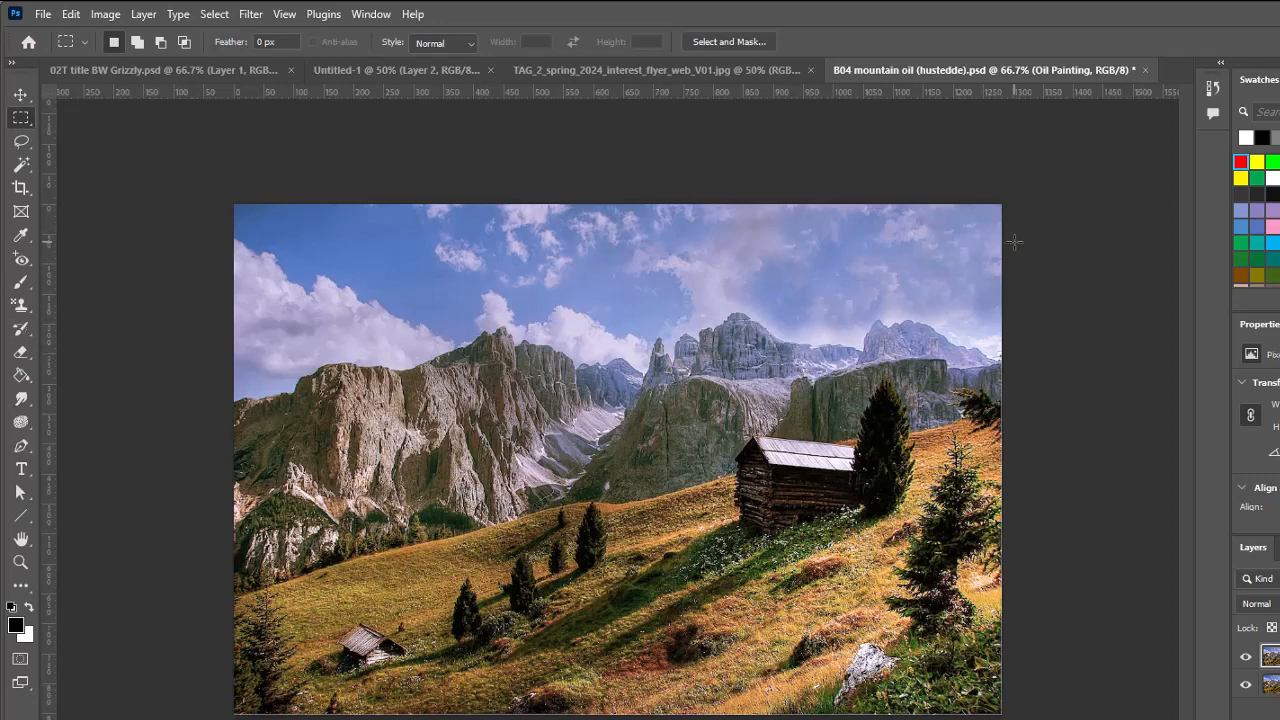
pyautogui.moveTo(280, 84)
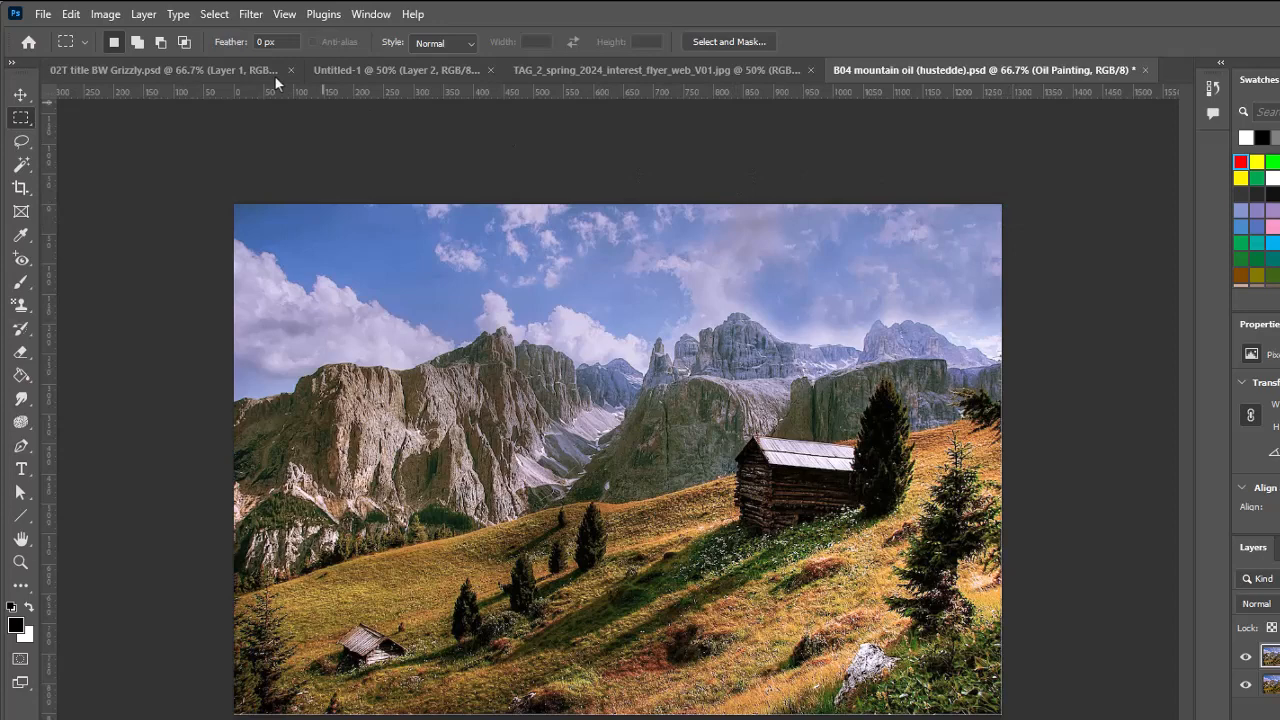
pyautogui.moveTo(250, 14)
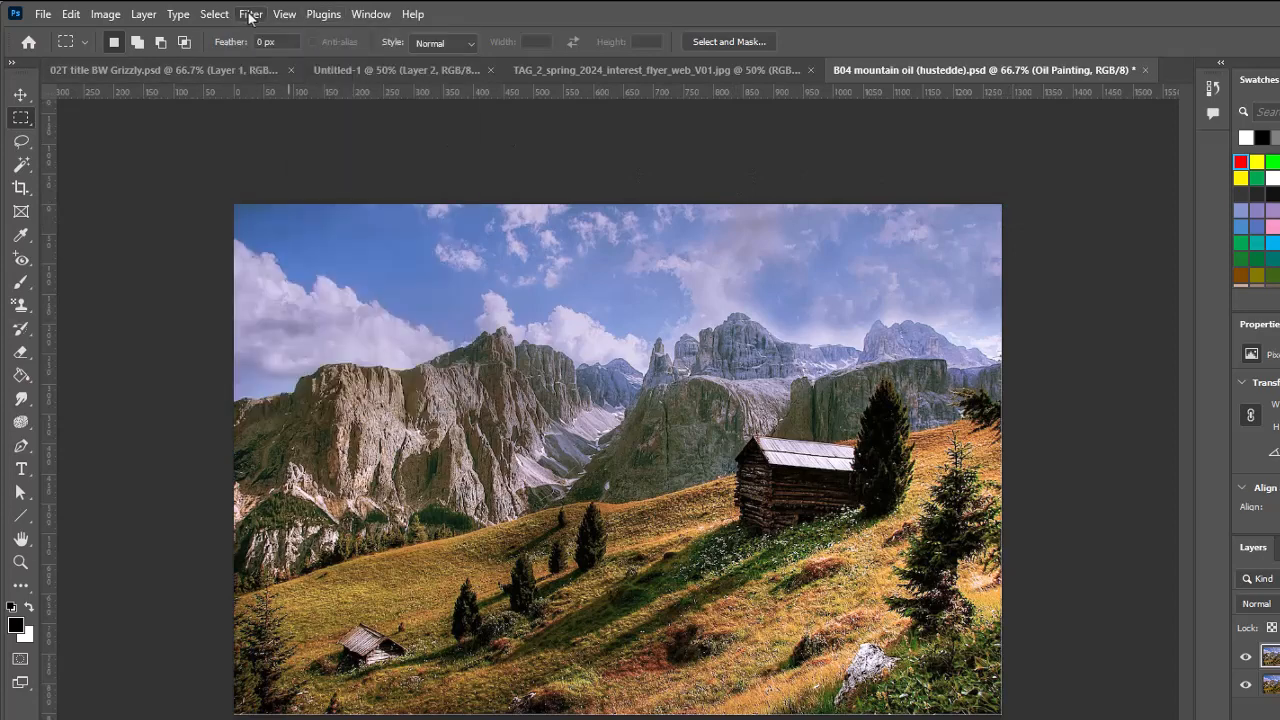
# Open the Oil Paint filter and lower the Stylization of the strokes
pyautogui.click(241, 13)
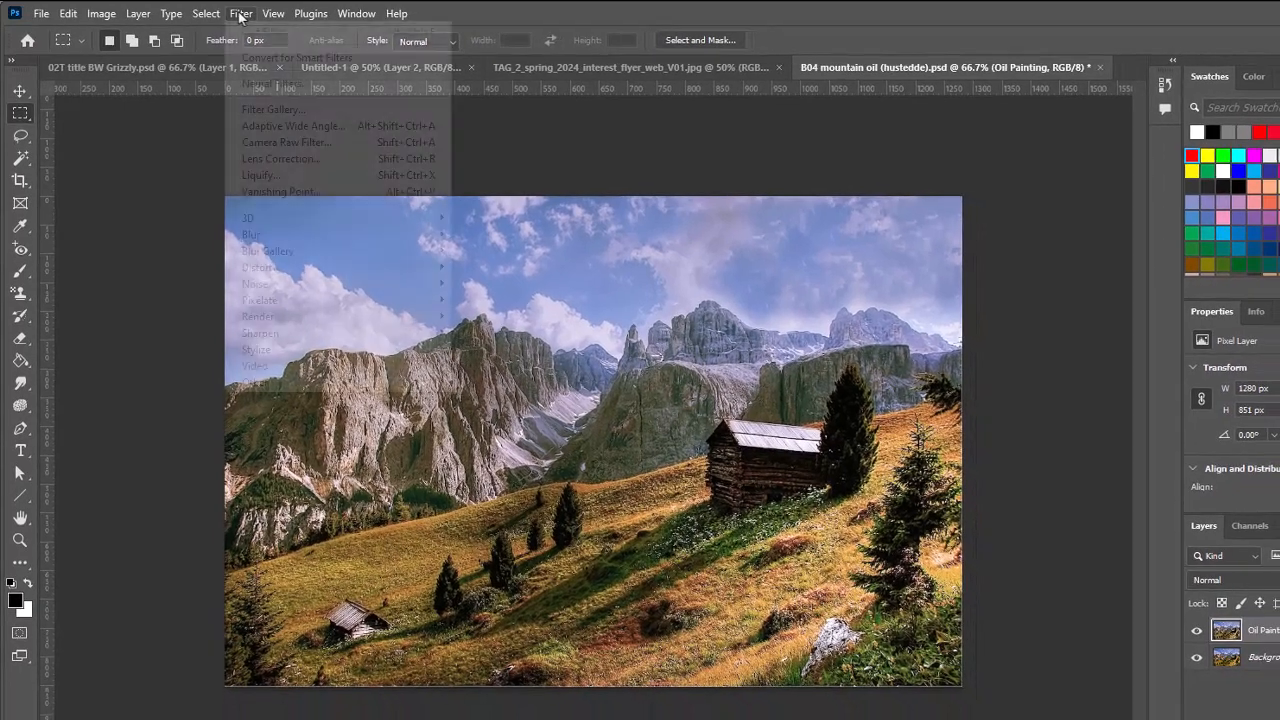
pyautogui.moveTo(293, 125)
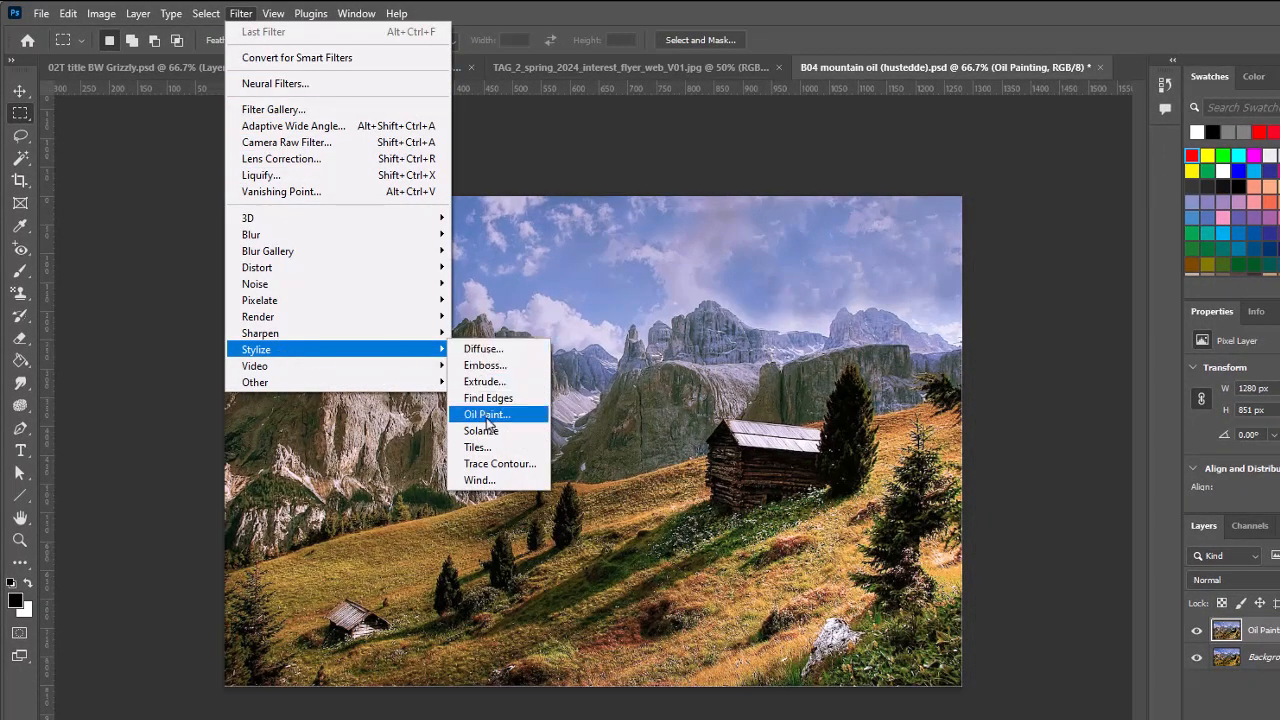
pyautogui.click(487, 414)
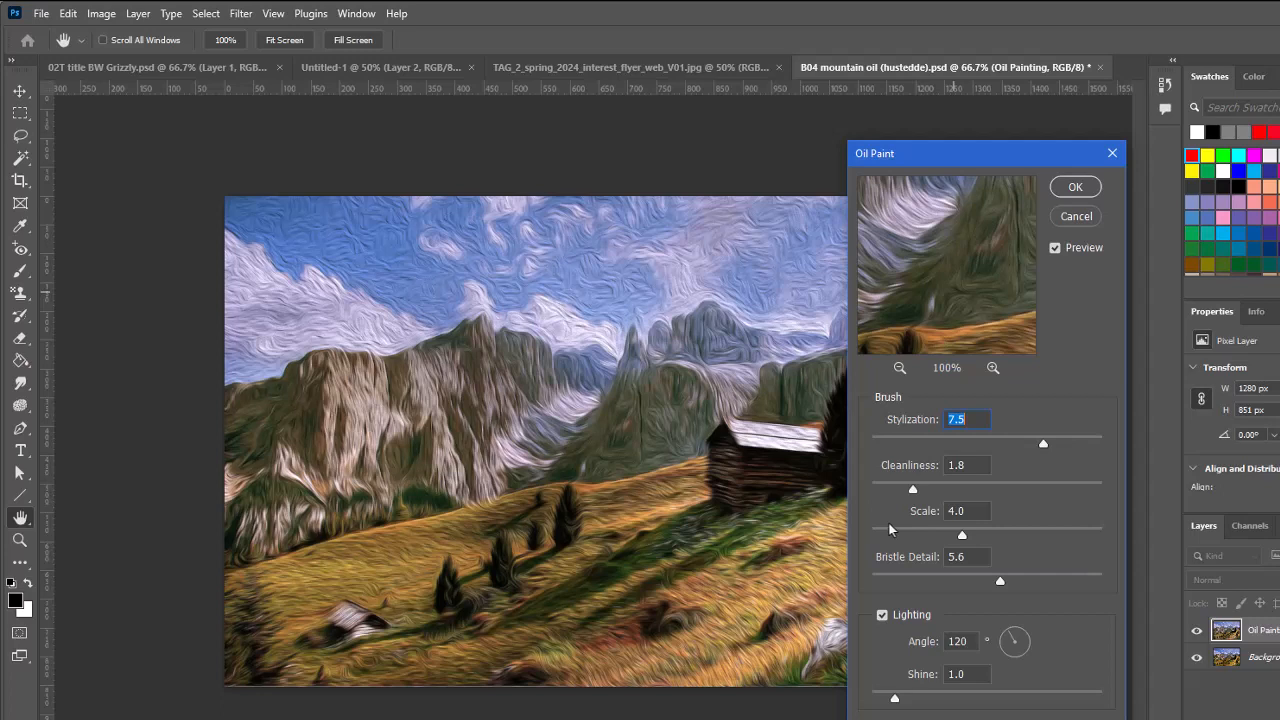
pyautogui.moveTo(1044, 448)
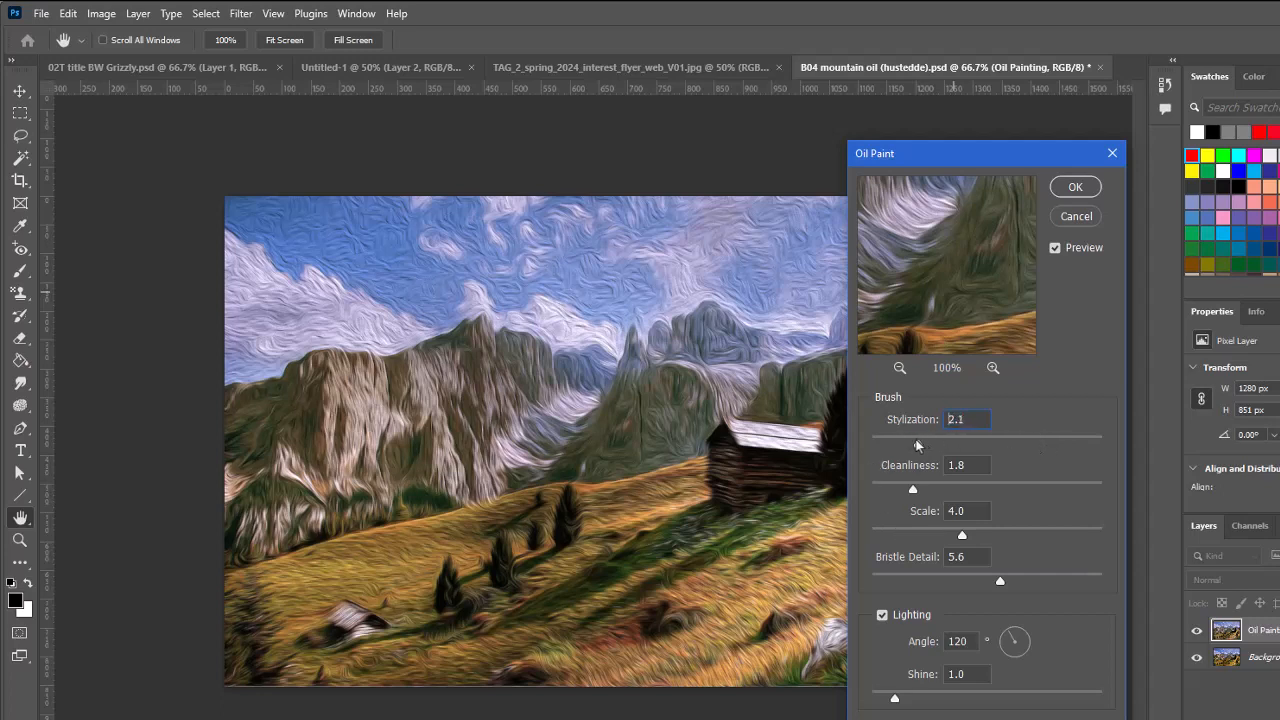
pyautogui.moveTo(918, 444); pyautogui.dragTo(898, 444)
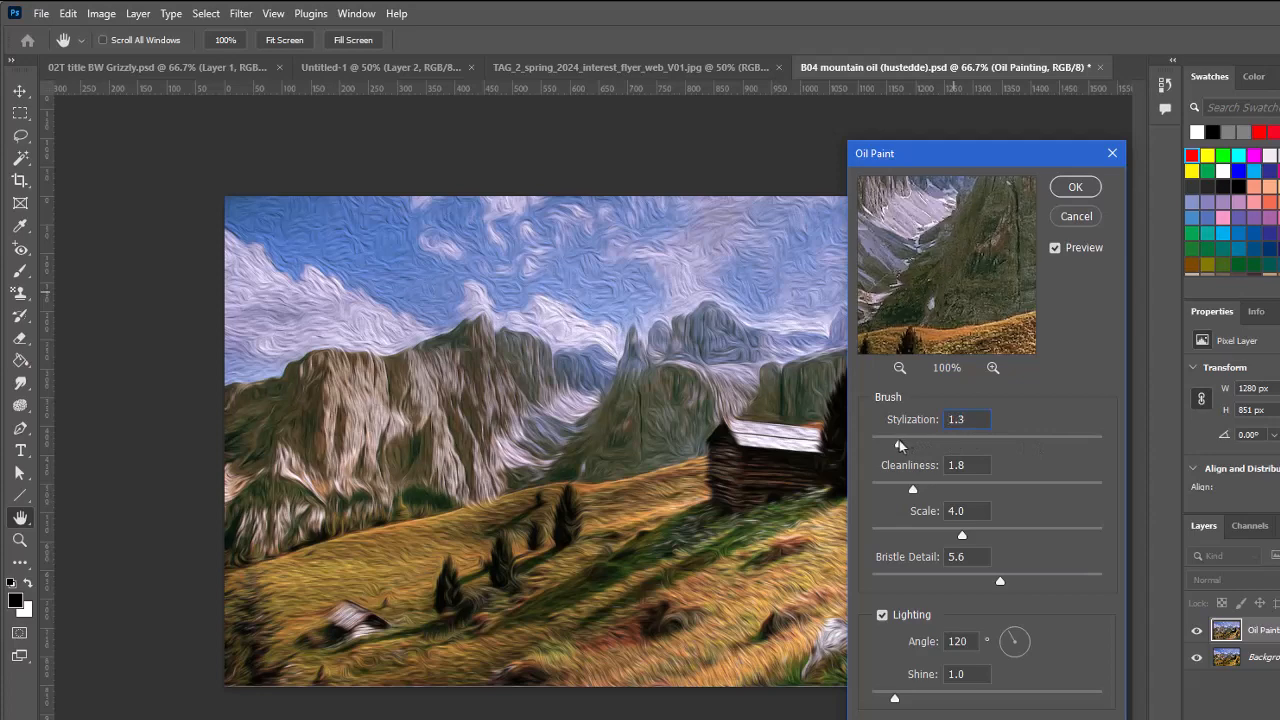
pyautogui.tripleClick(963, 419)
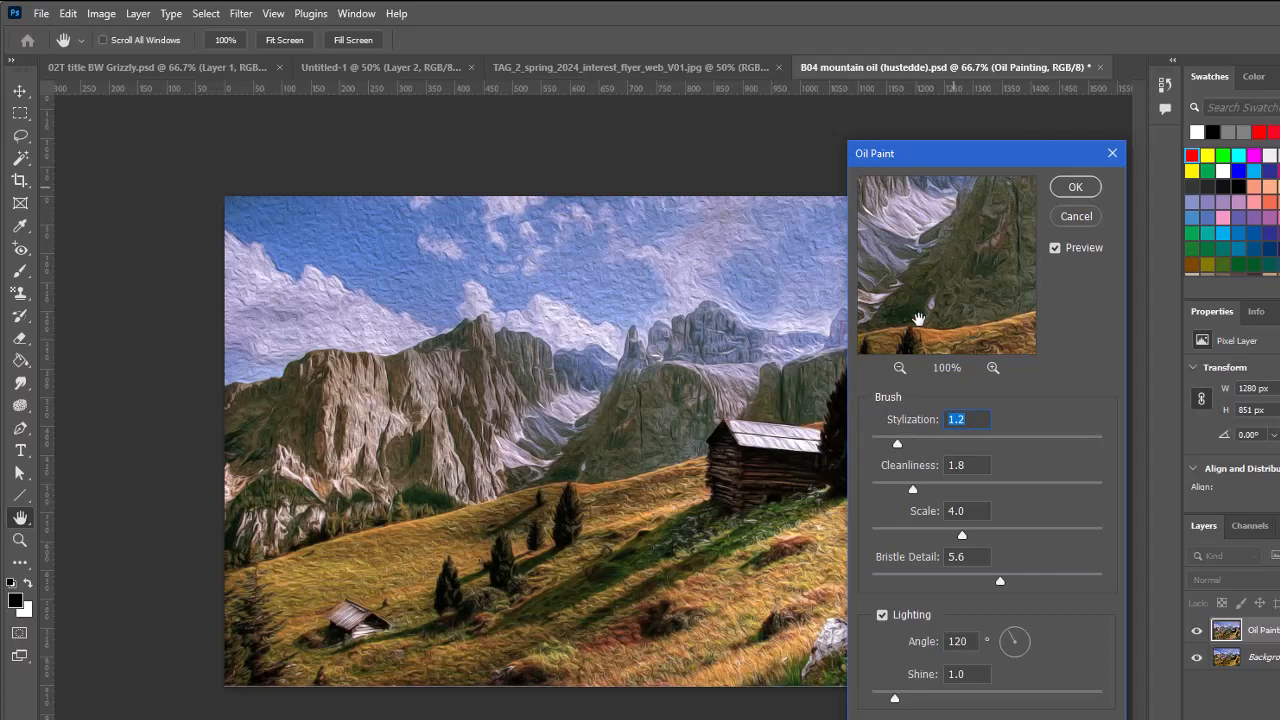
pyautogui.moveTo(918, 490)
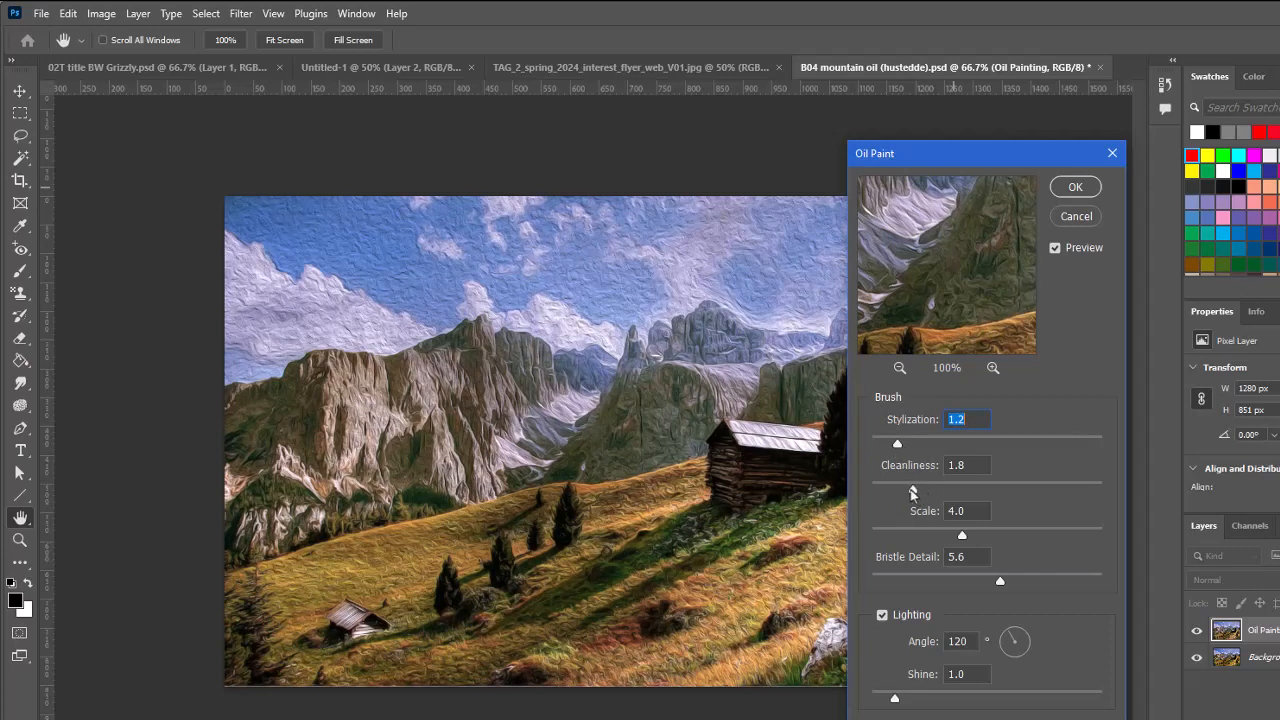
# Set Oil Paint Cleanliness to 5.7, Scale to 2.4 and Bristle Detail to 8.5
pyautogui.moveTo(897, 488); pyautogui.dragTo(983, 488)
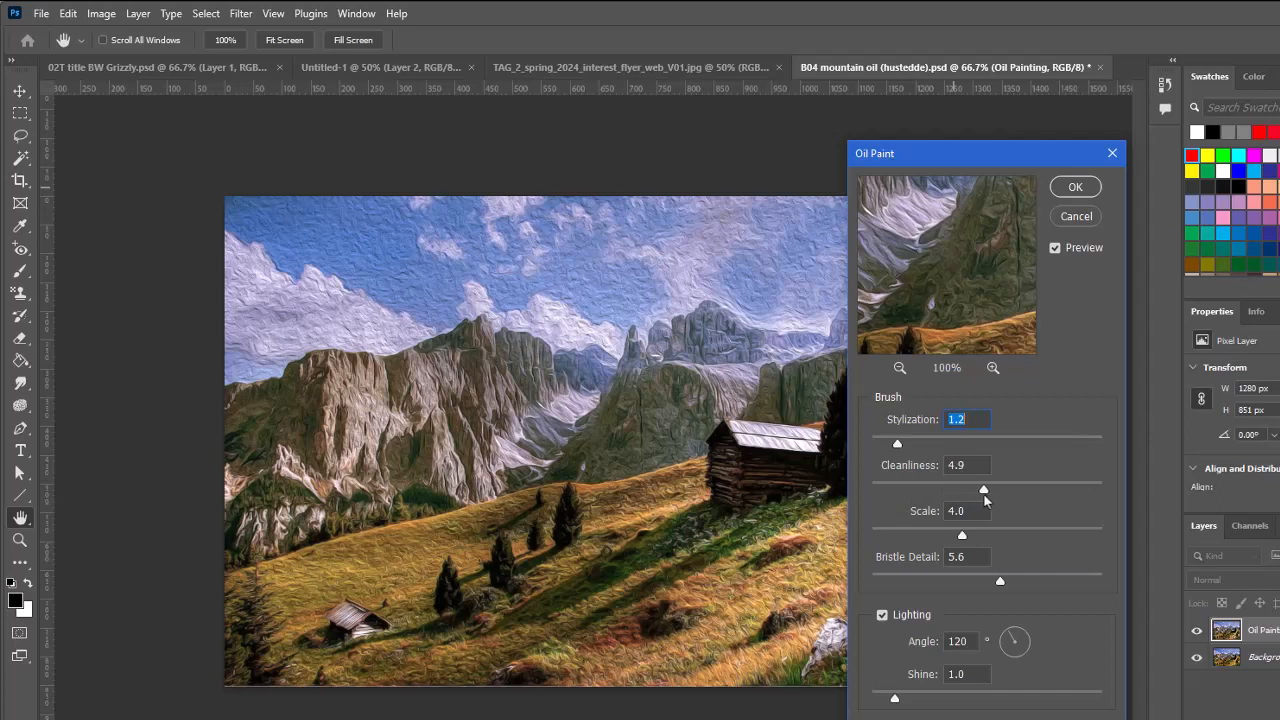
pyautogui.moveTo(983, 488); pyautogui.dragTo(1007, 488)
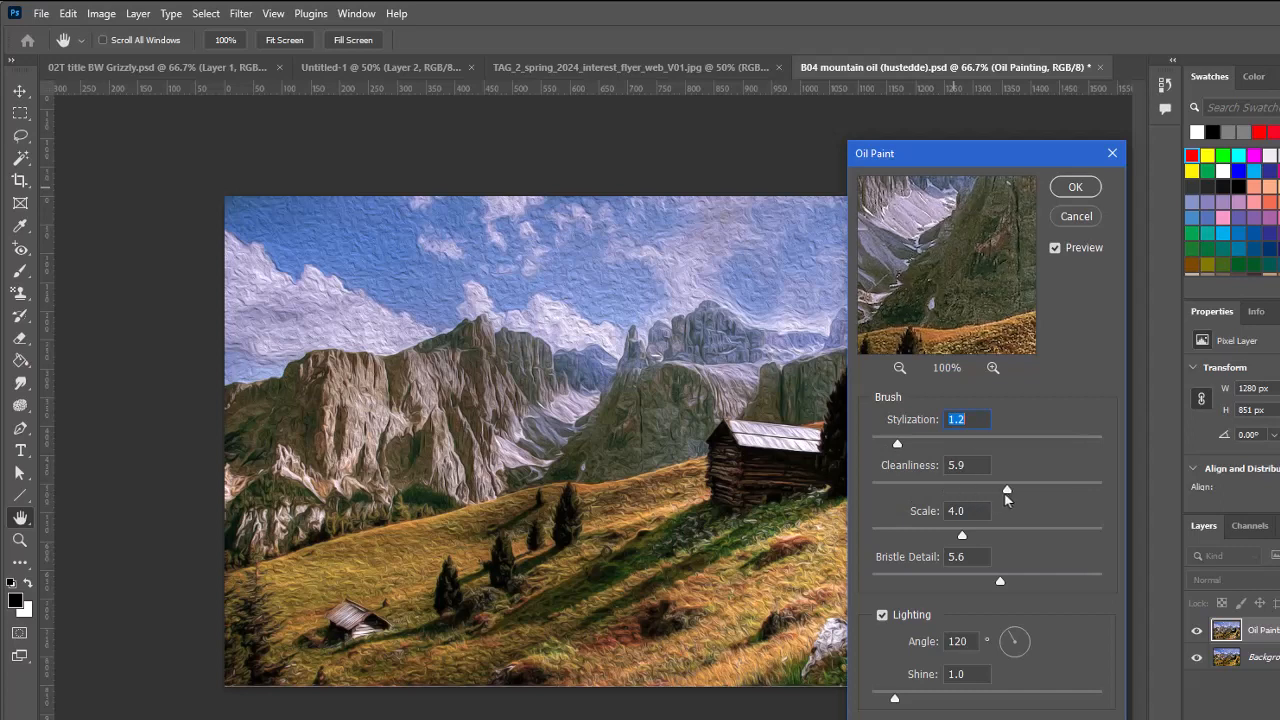
pyautogui.moveTo(1007, 489); pyautogui.dragTo(1005, 490)
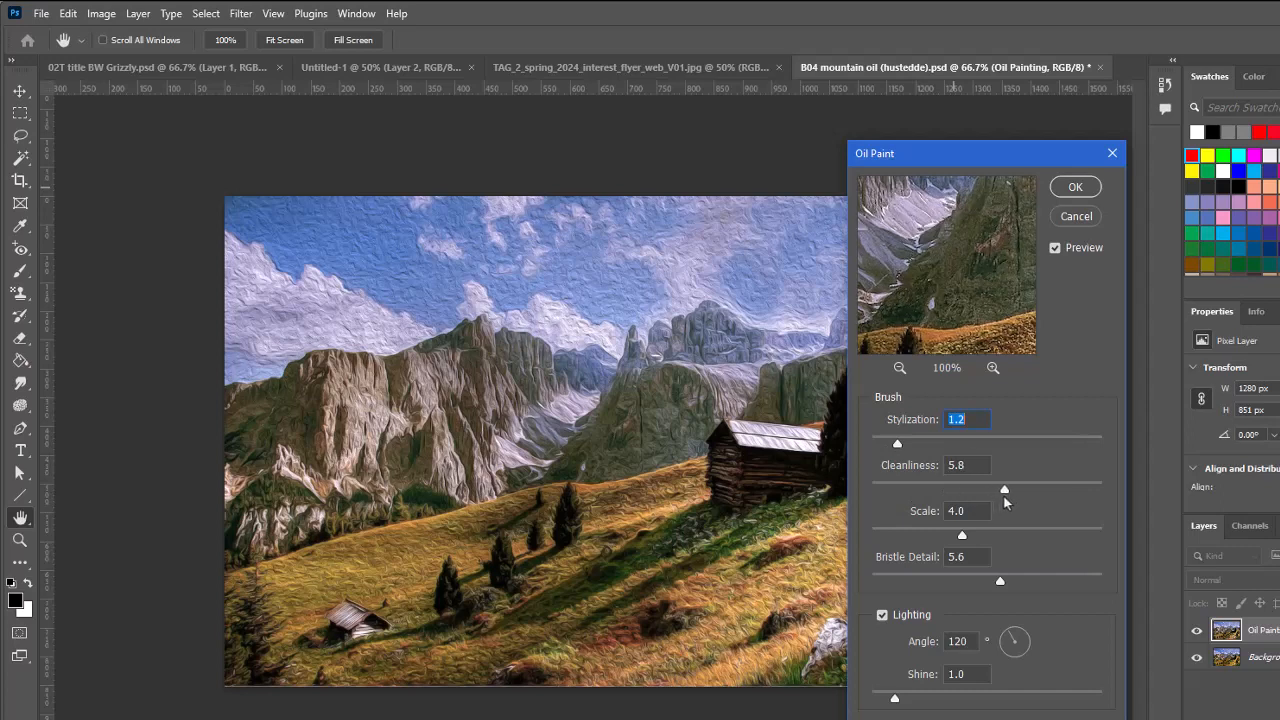
pyautogui.tripleClick(966, 464)
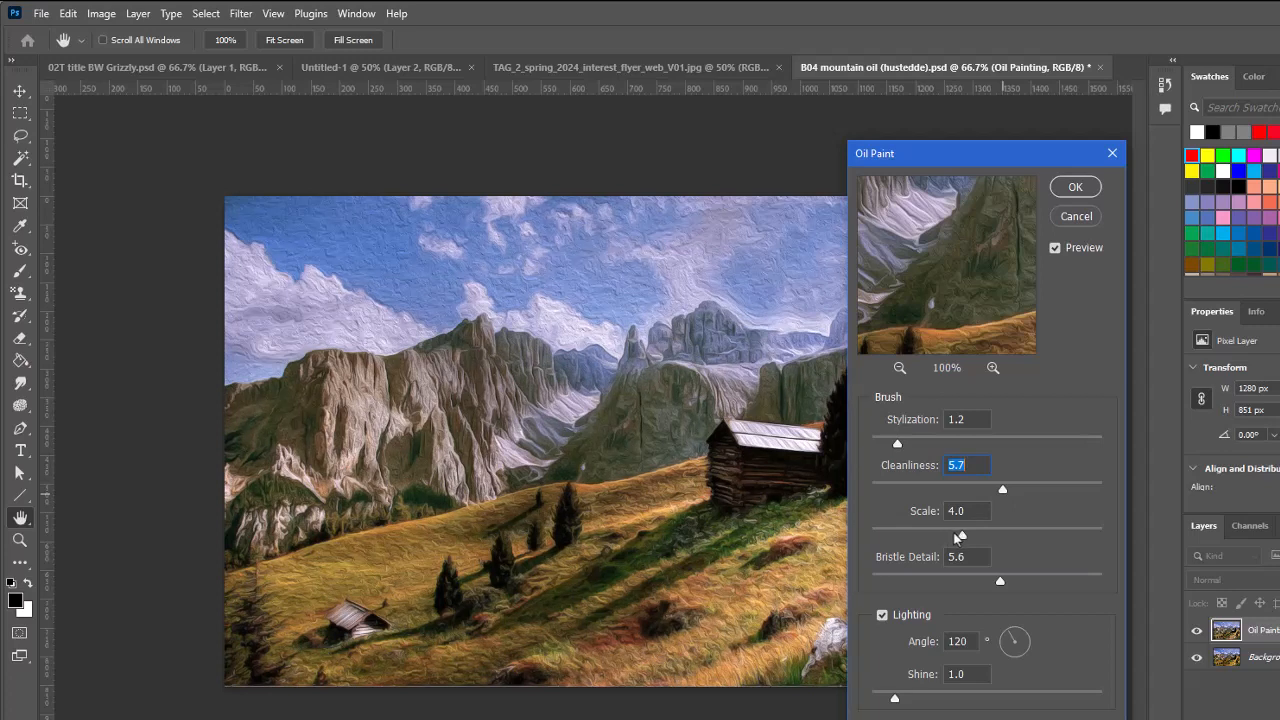
pyautogui.moveTo(961, 540)
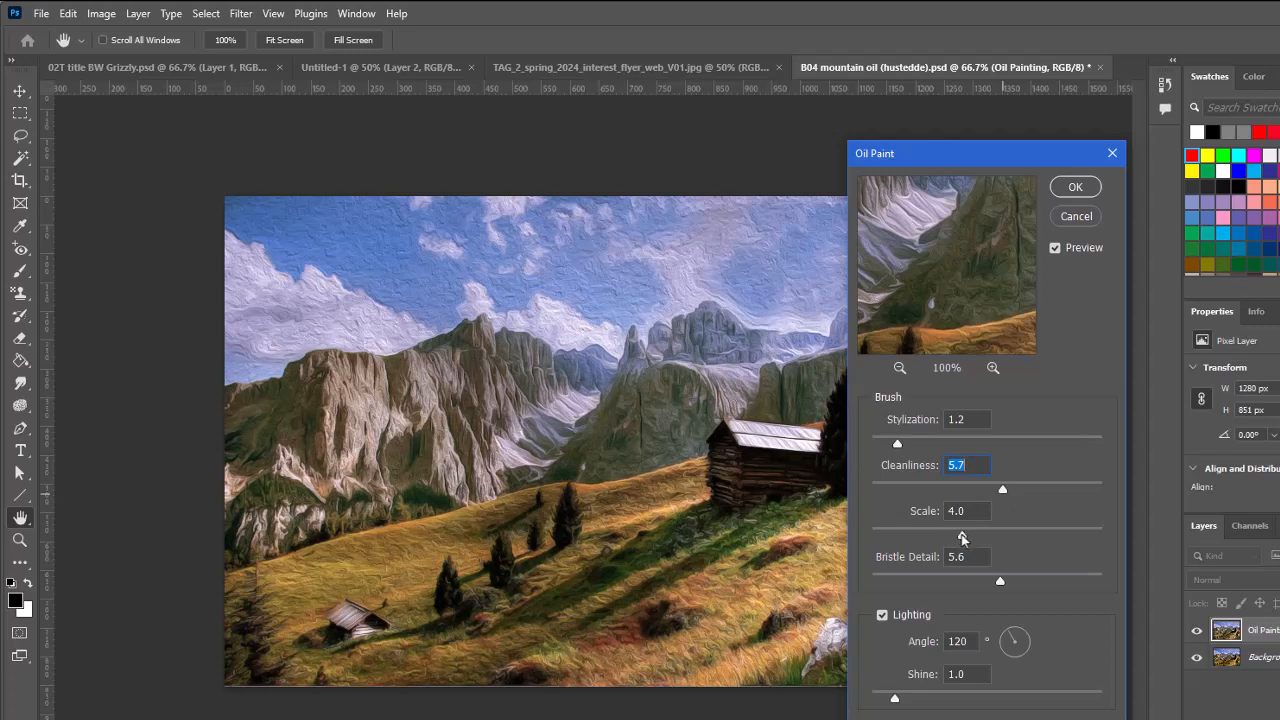
pyautogui.moveTo(960, 533); pyautogui.dragTo(928, 533)
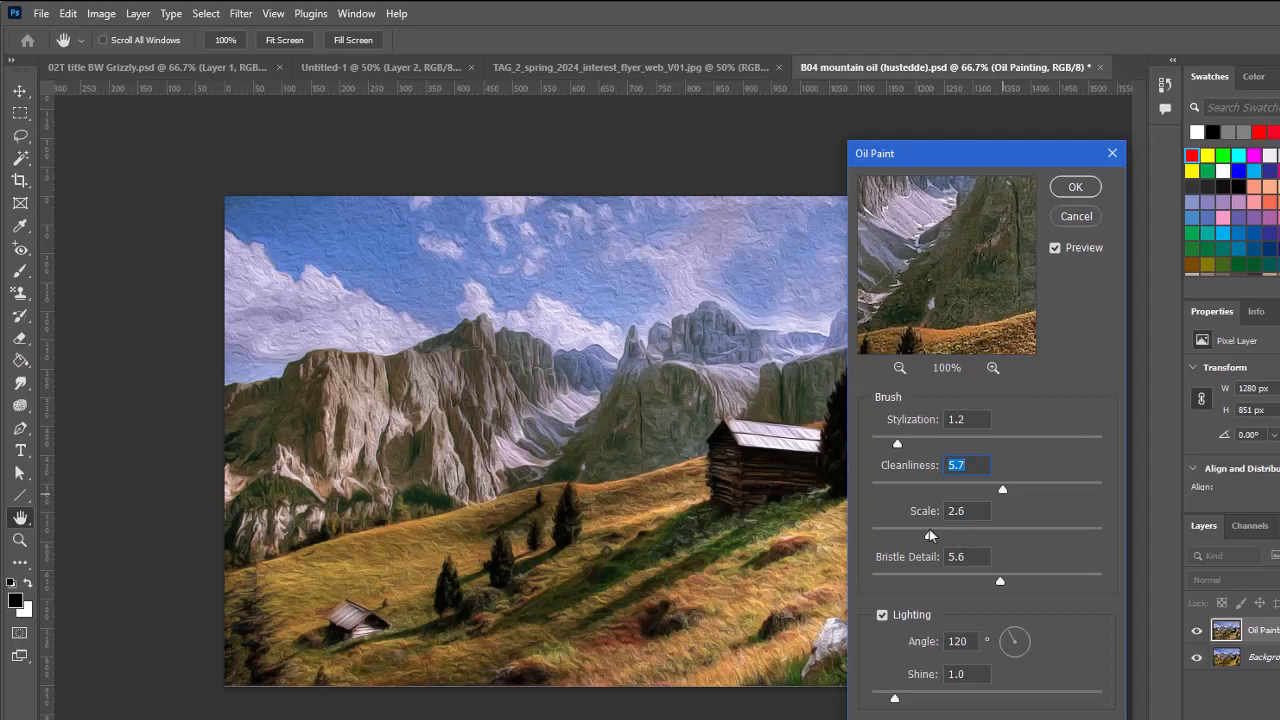
pyautogui.moveTo(930, 535); pyautogui.dragTo(923, 535)
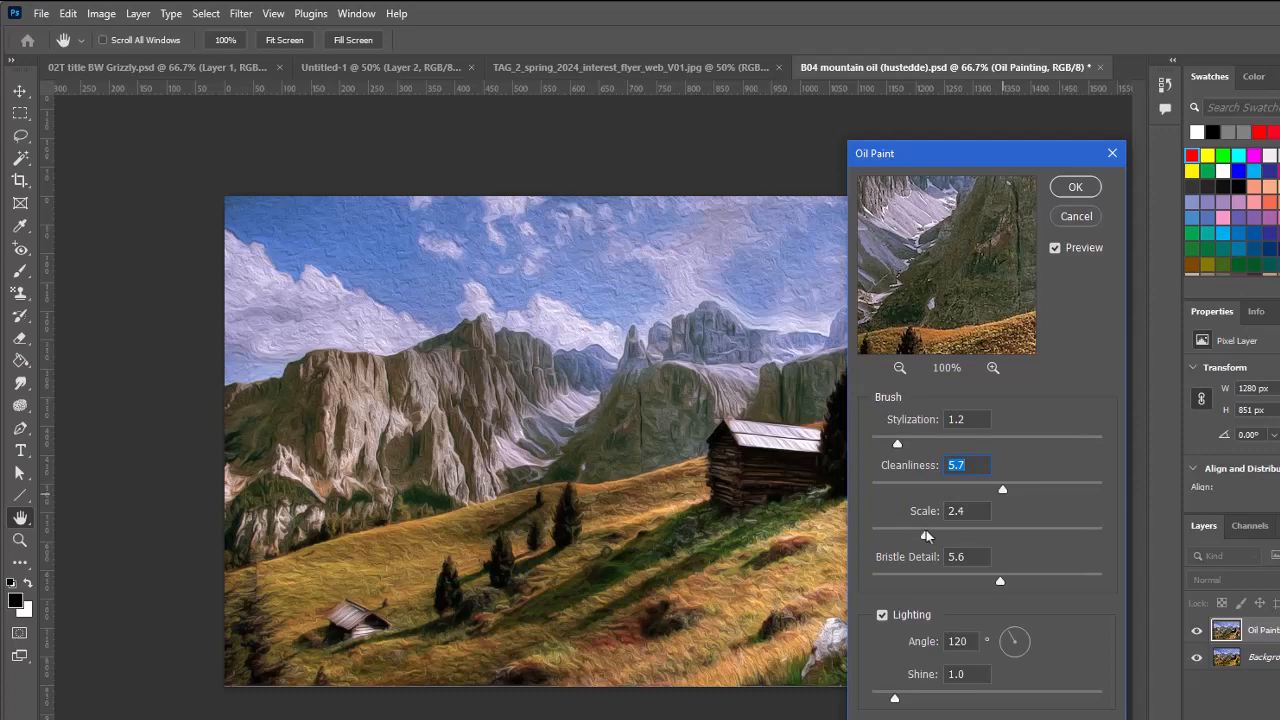
pyautogui.tripleClick(955, 510)
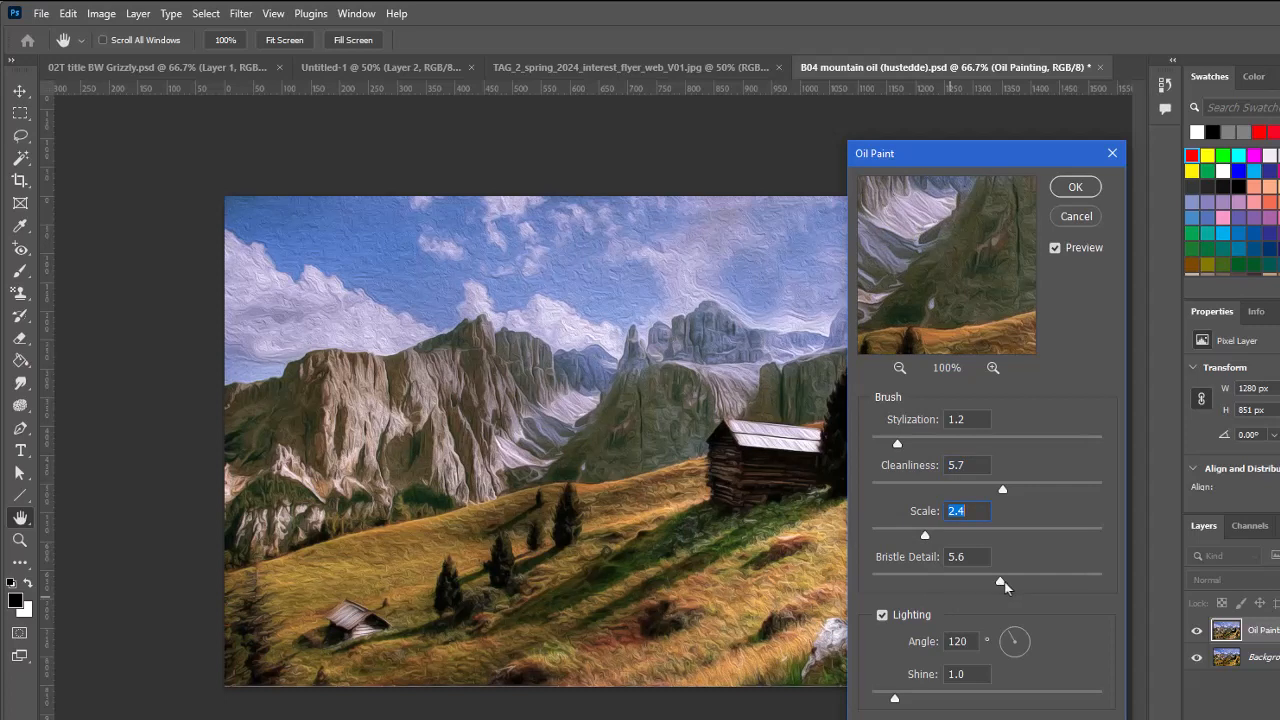
pyautogui.moveTo(1000, 585)
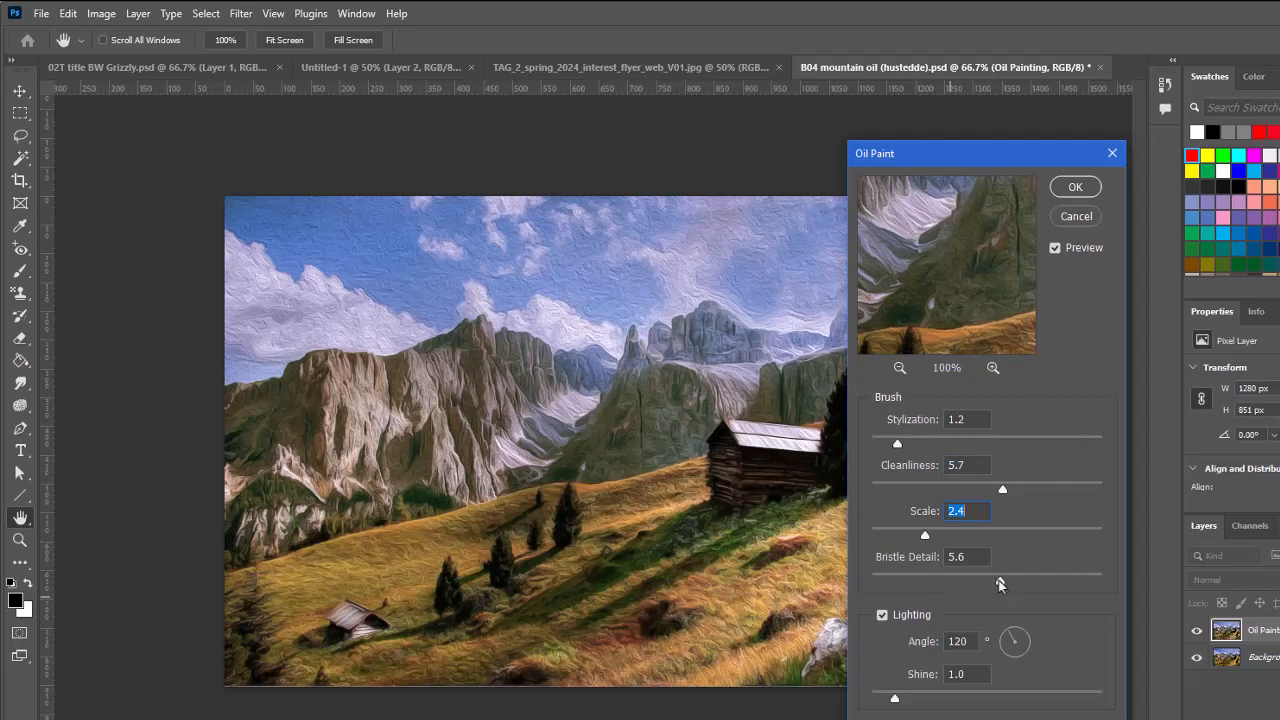
pyautogui.moveTo(1000, 585); pyautogui.dragTo(1058, 585)
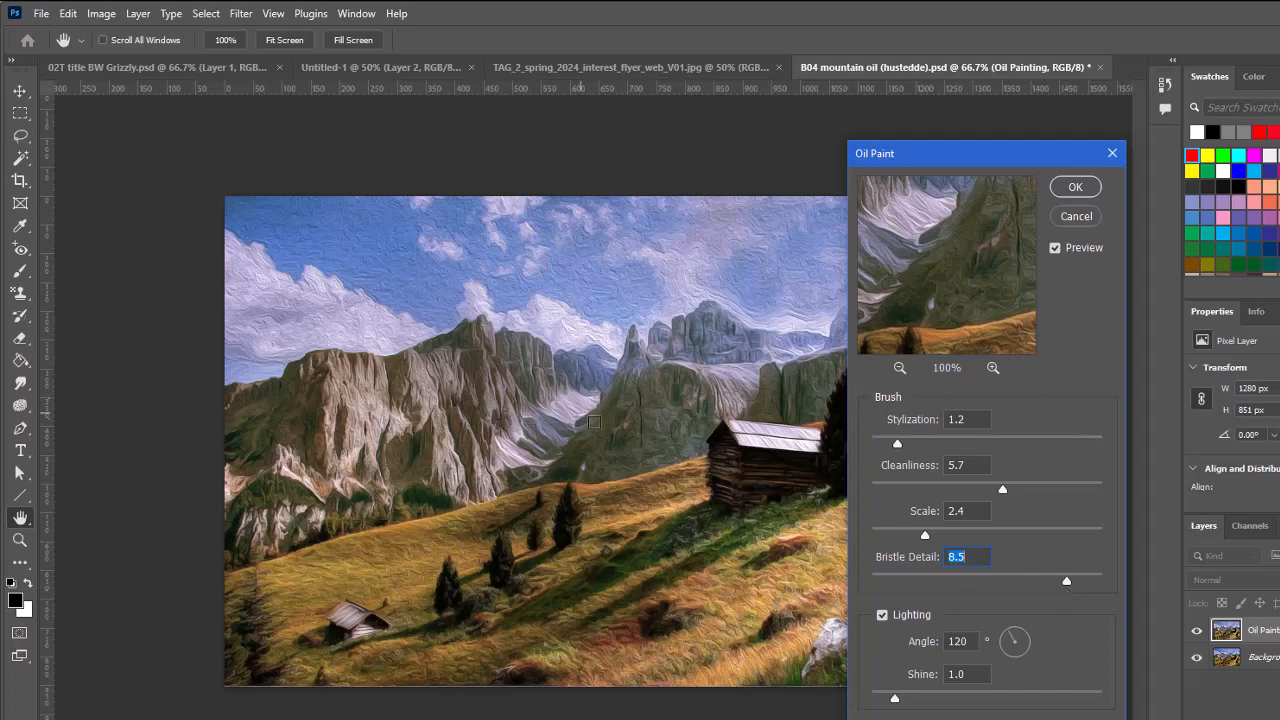
pyautogui.moveTo(495, 464)
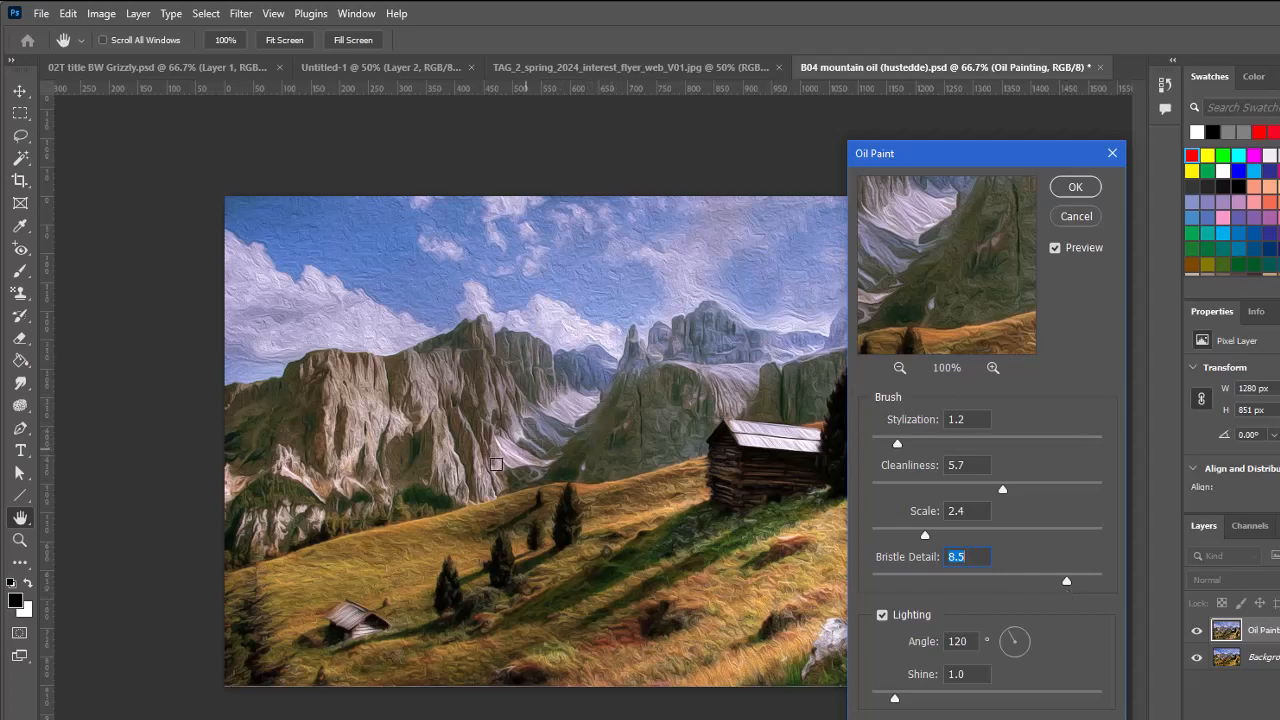
pyautogui.moveTo(760, 372)
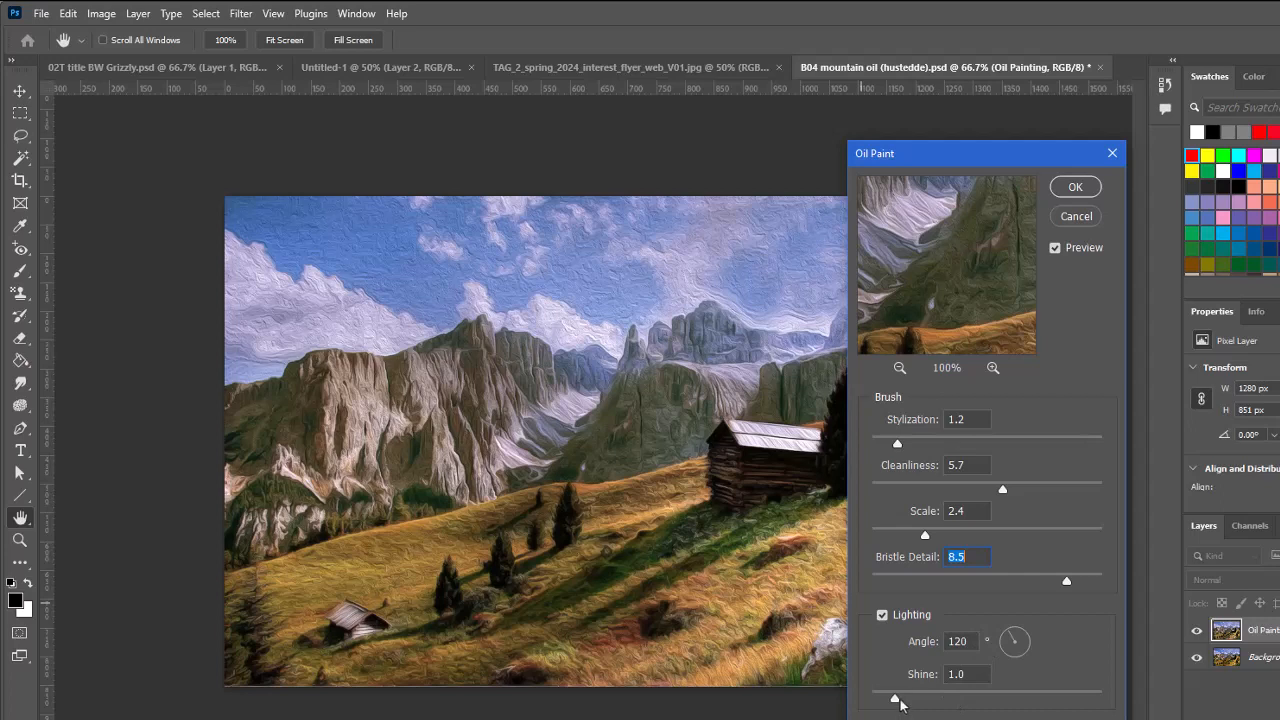
pyautogui.moveTo(895, 700)
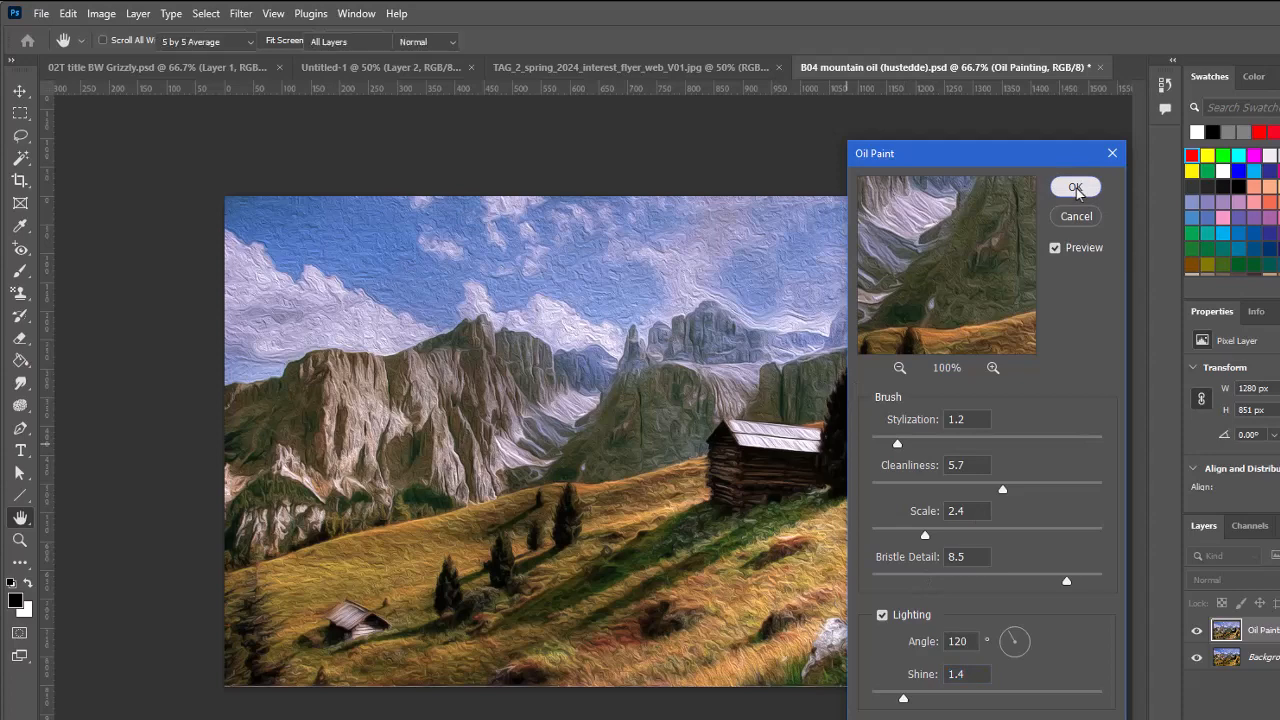
# Apply the Oil Paint filter, then toggle the Oil Painting layer's visibility to compare with the original
pyautogui.click(1076, 188)
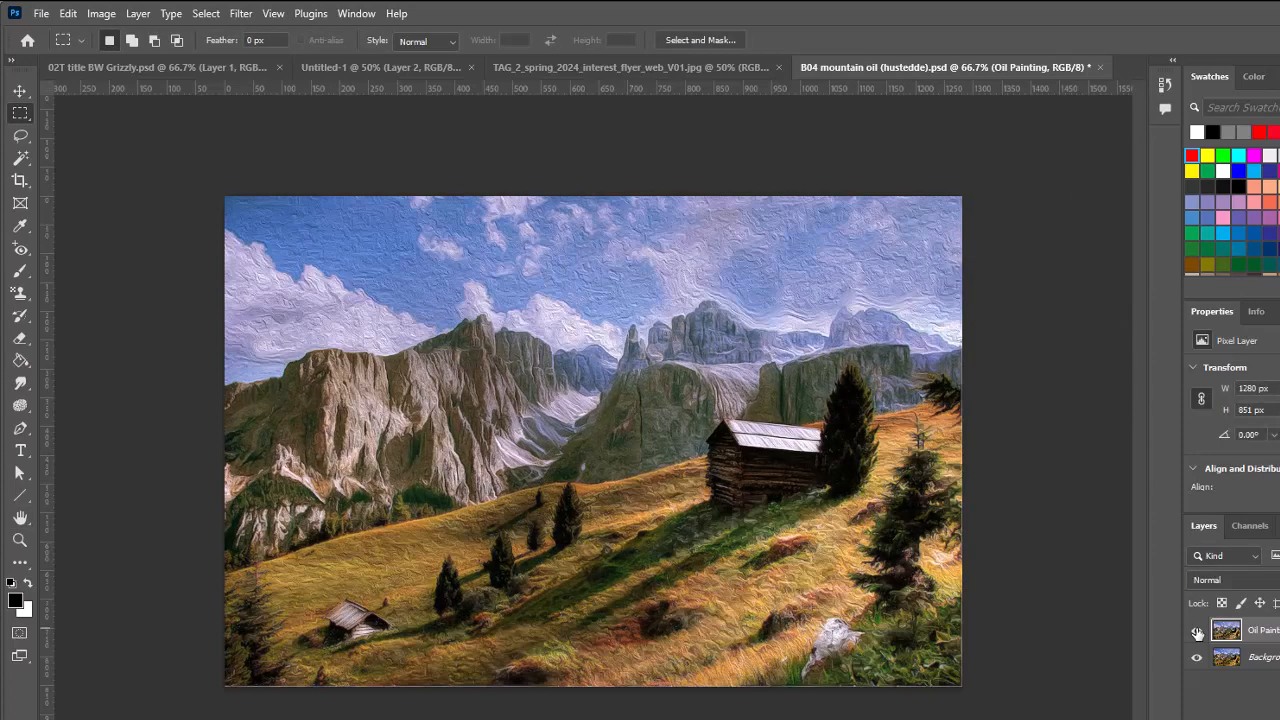
pyautogui.click(1196, 631)
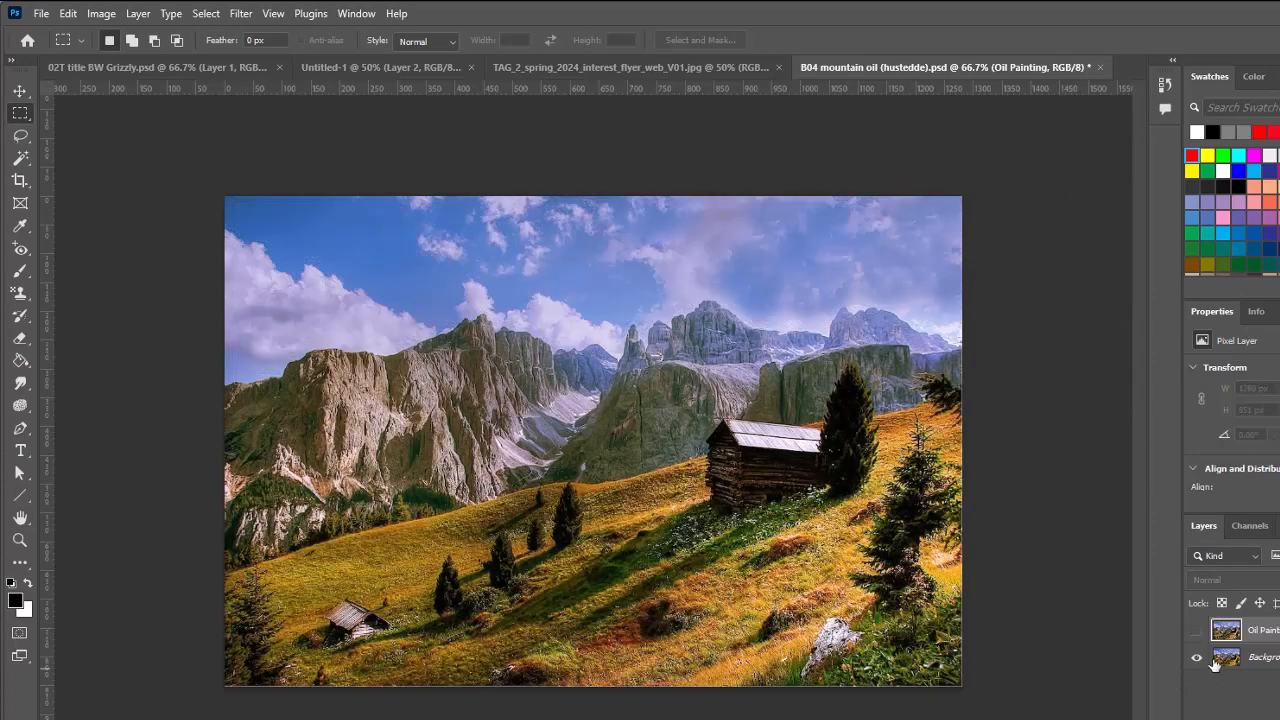
pyautogui.click(1196, 630)
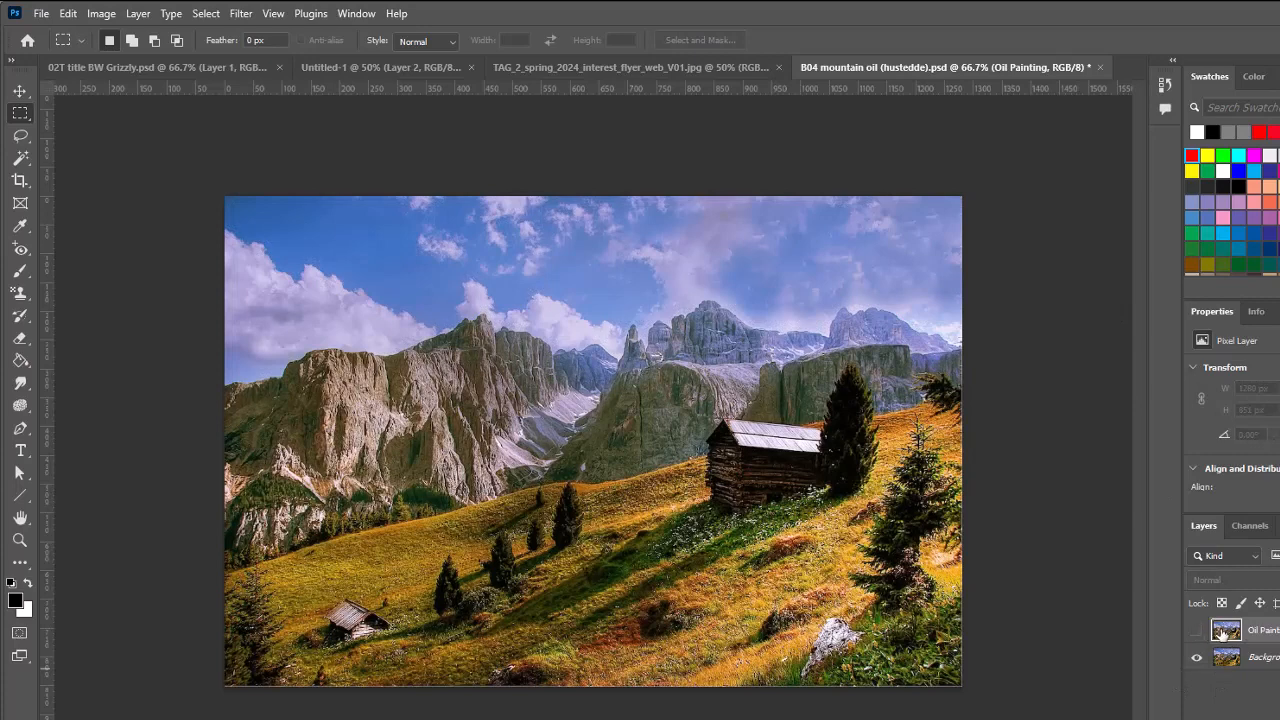
pyautogui.click(1196, 630)
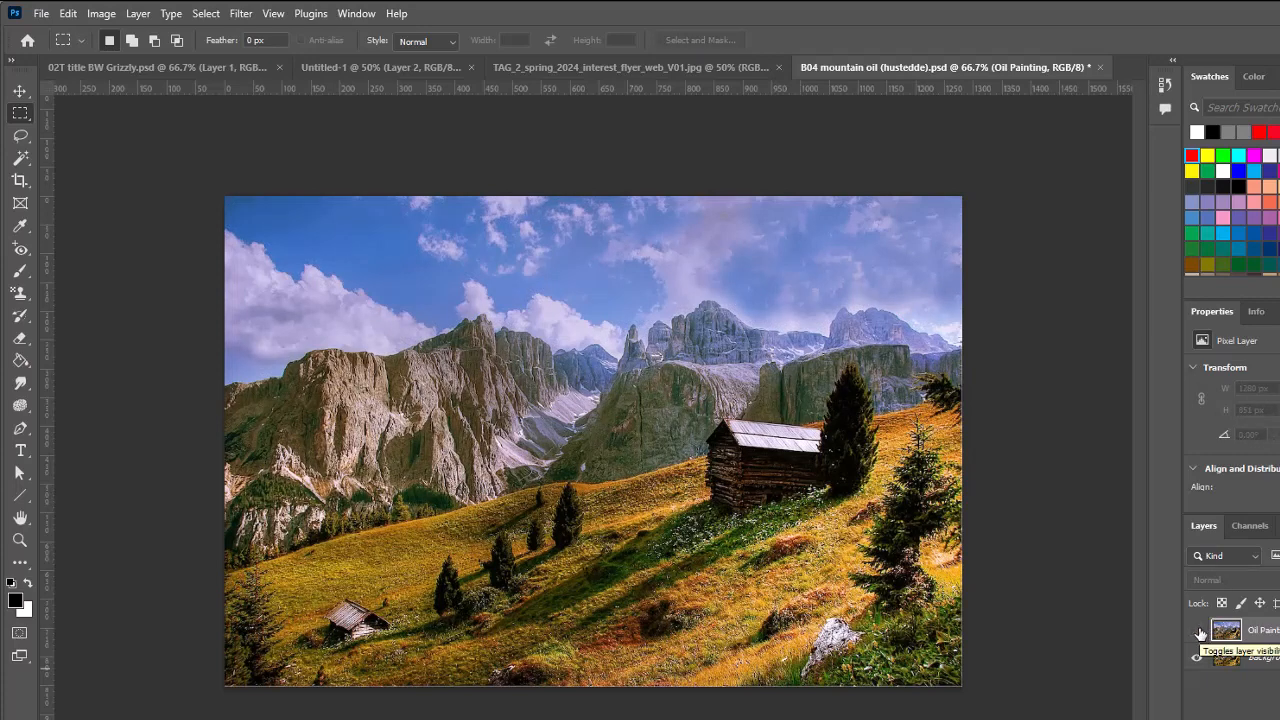
pyautogui.moveTo(1199, 627)
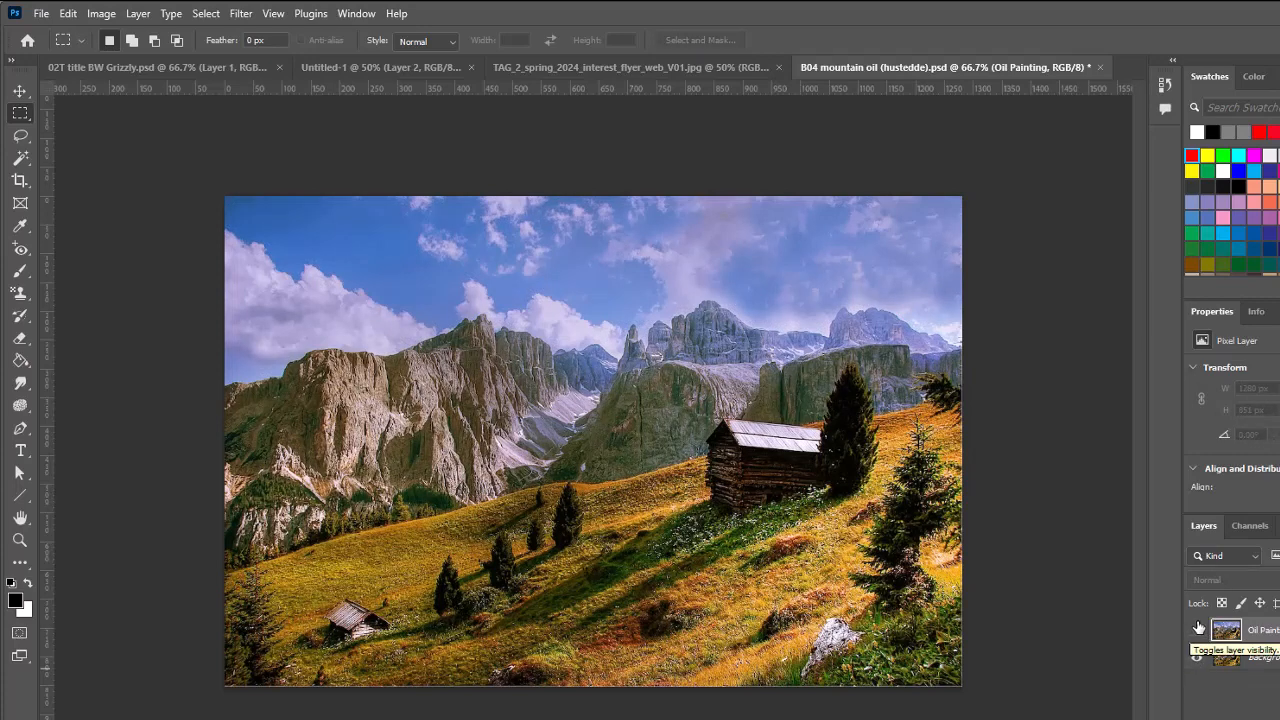
pyautogui.click(1197, 629)
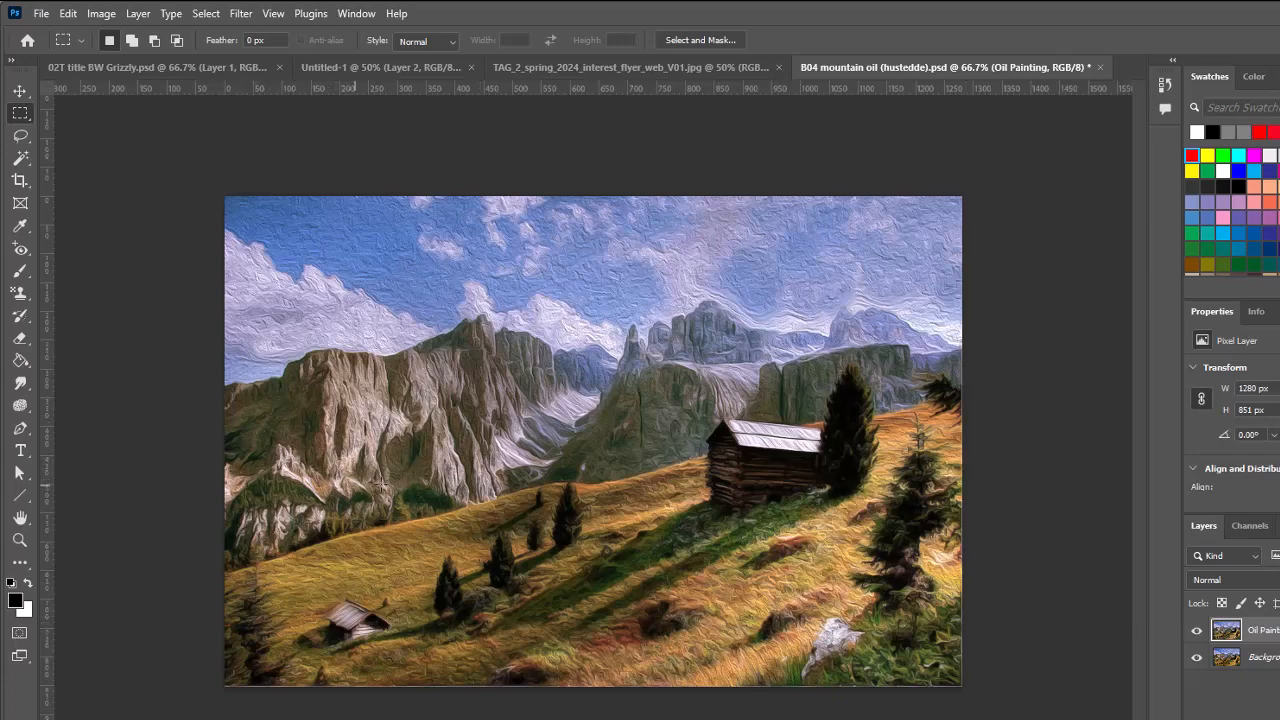
pyautogui.moveTo(101, 13)
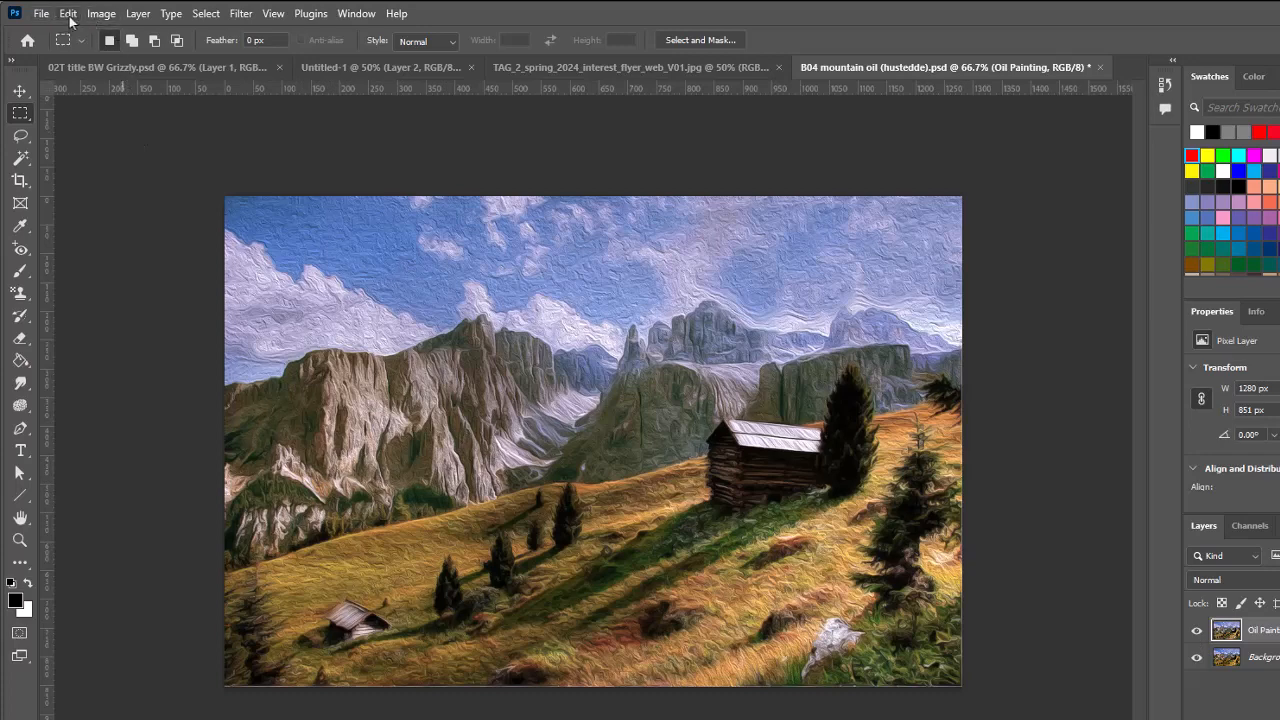
# Flip the Oil Painting layer horizontally with Edit > Transform > Flip Horizontal
pyautogui.click(67, 13)
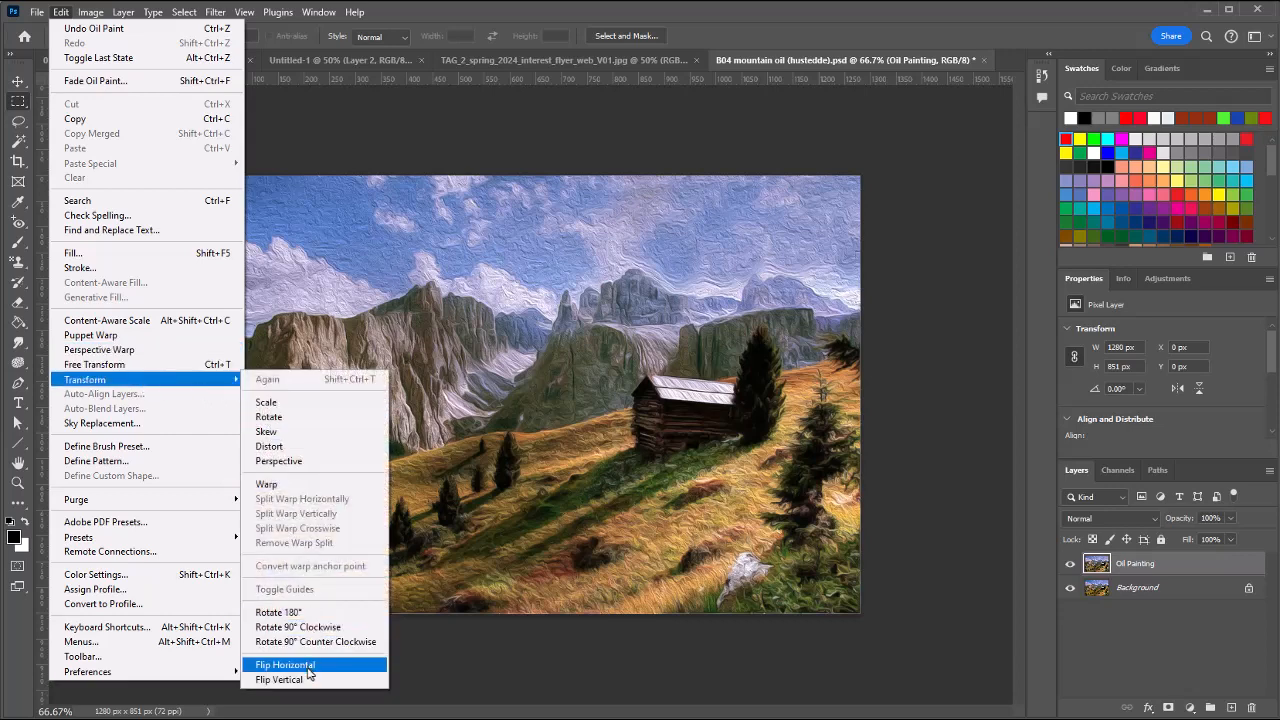
pyautogui.click(285, 664)
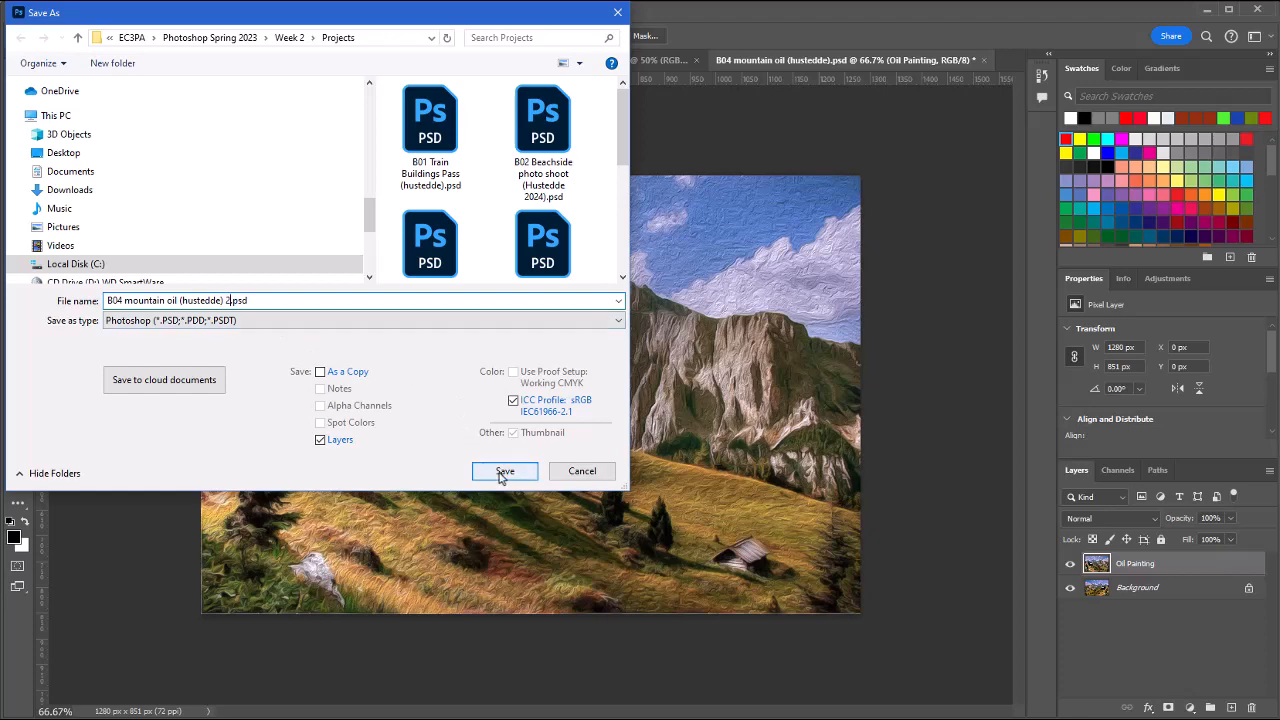
# Save the layered painting as 'B04 mountain oil (hustedde) 2.psd'
pyautogui.click(505, 471)
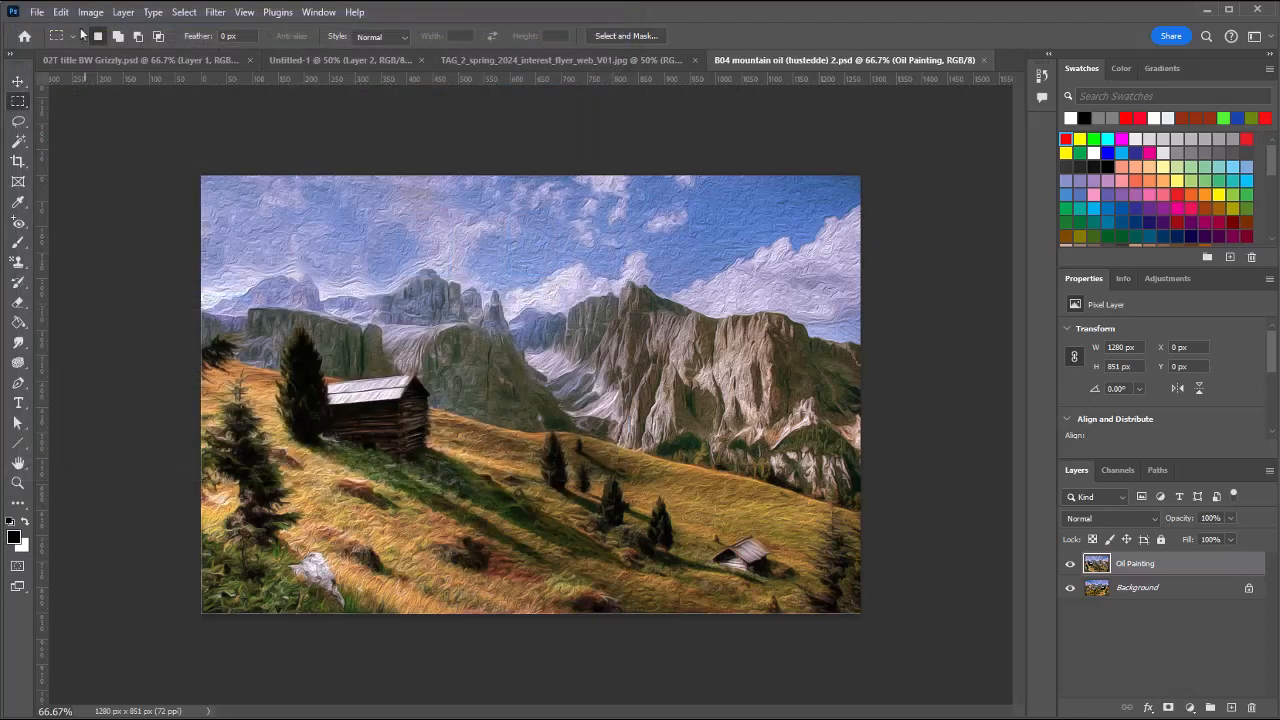
pyautogui.click(37, 12)
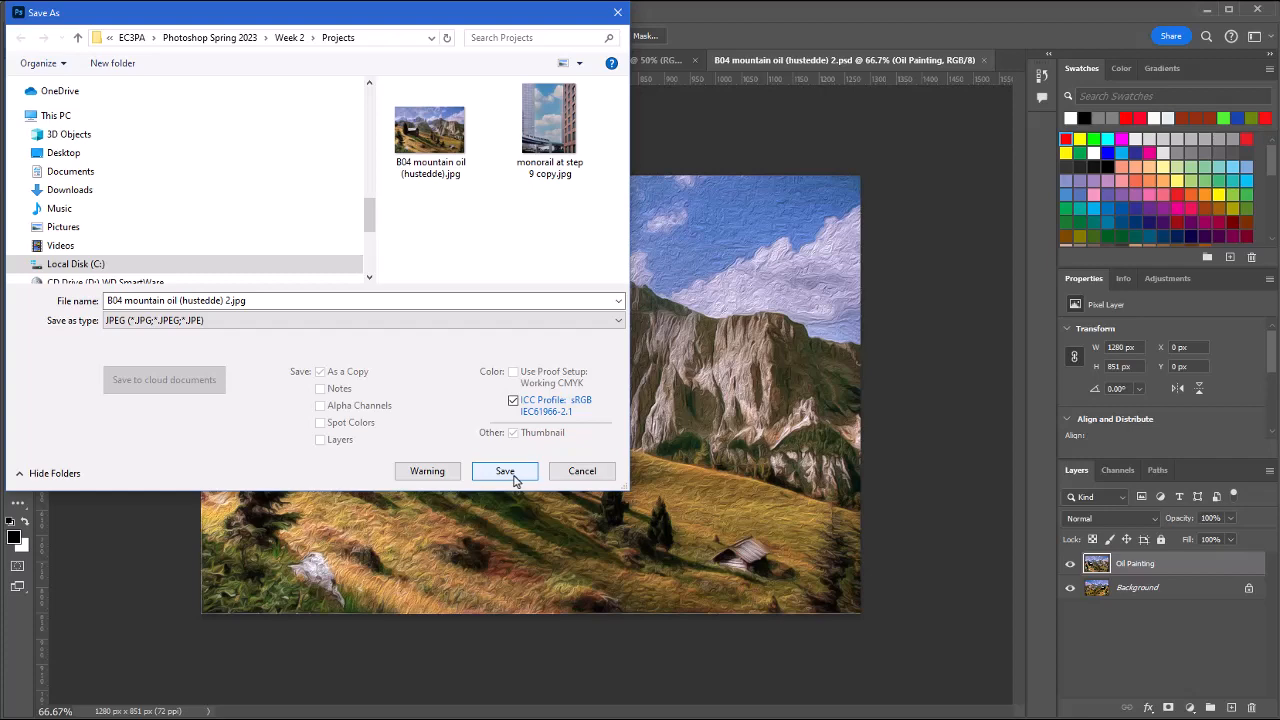
# Save a JPEG copy 'B04 mountain oil (hustedde) 2.jpg' at quality 8
pyautogui.click(505, 471)
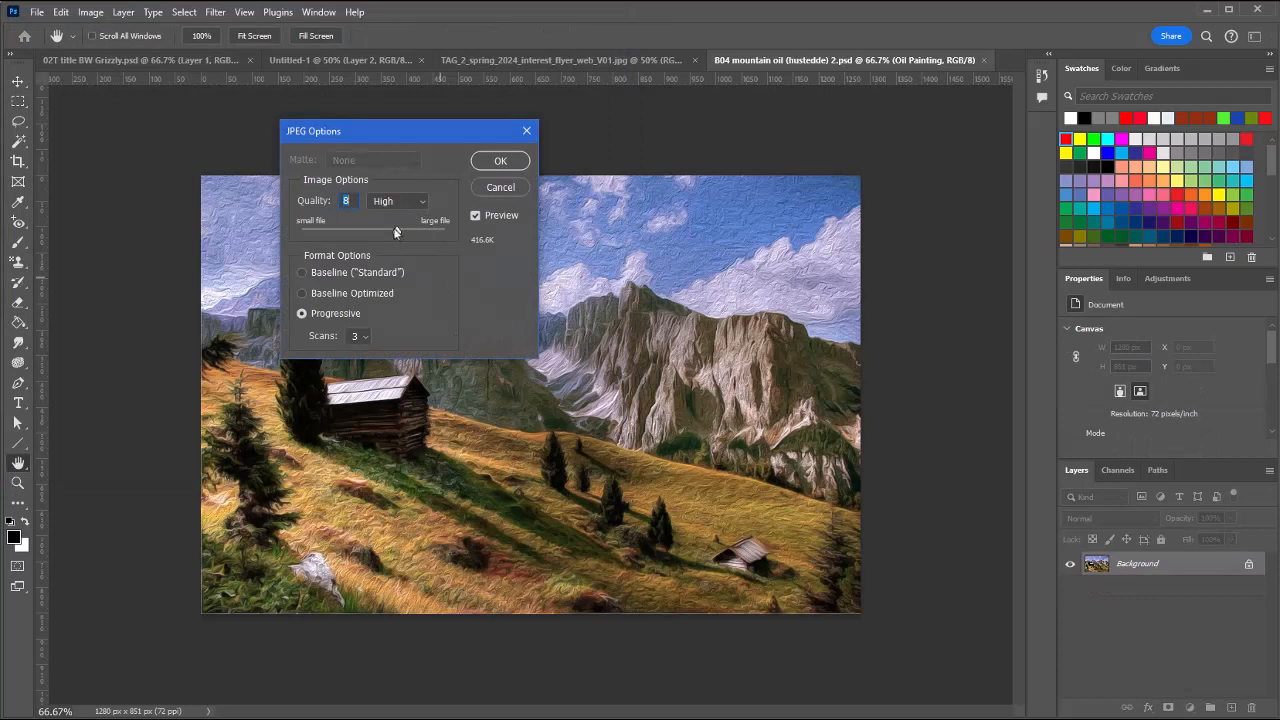
pyautogui.moveTo(520, 172)
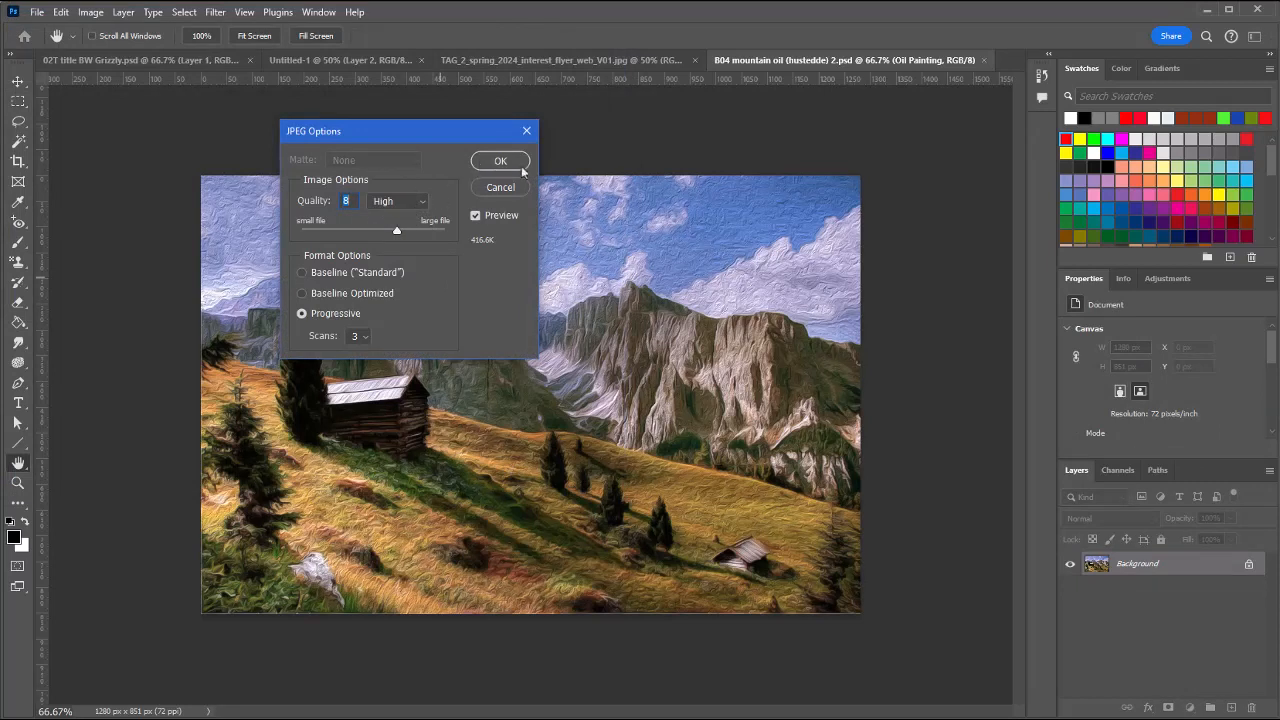
pyautogui.click(500, 161)
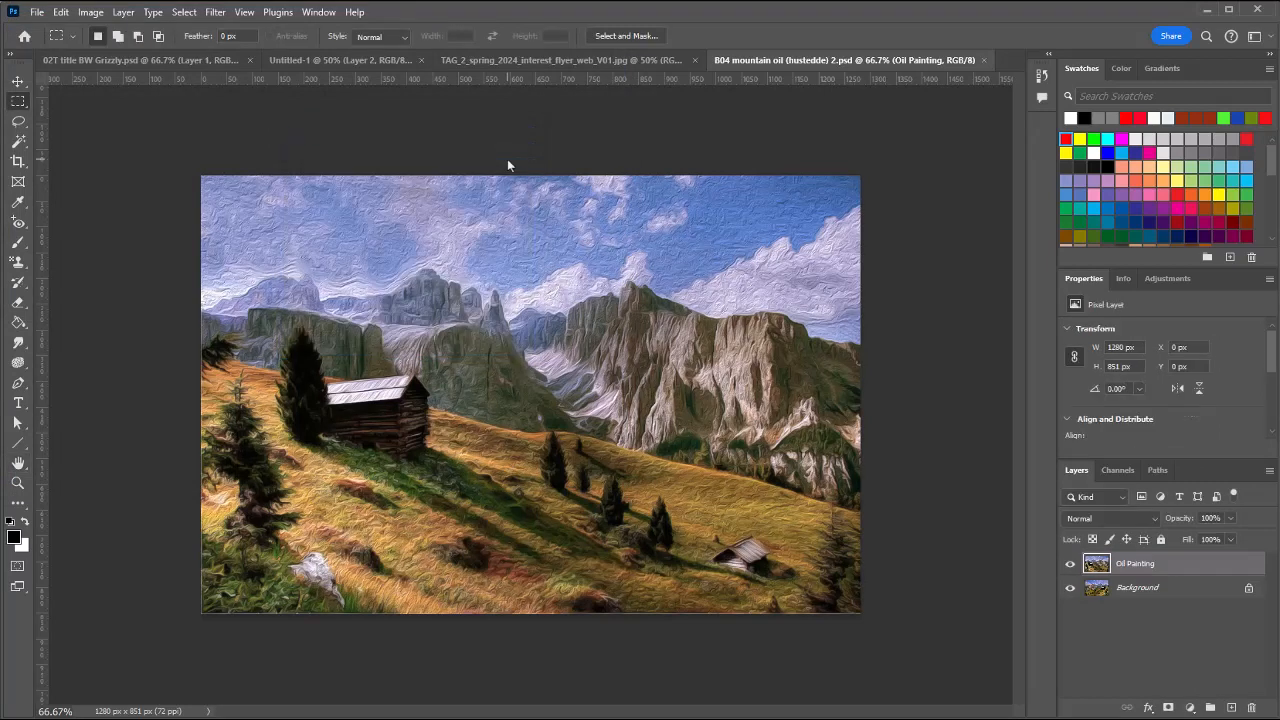